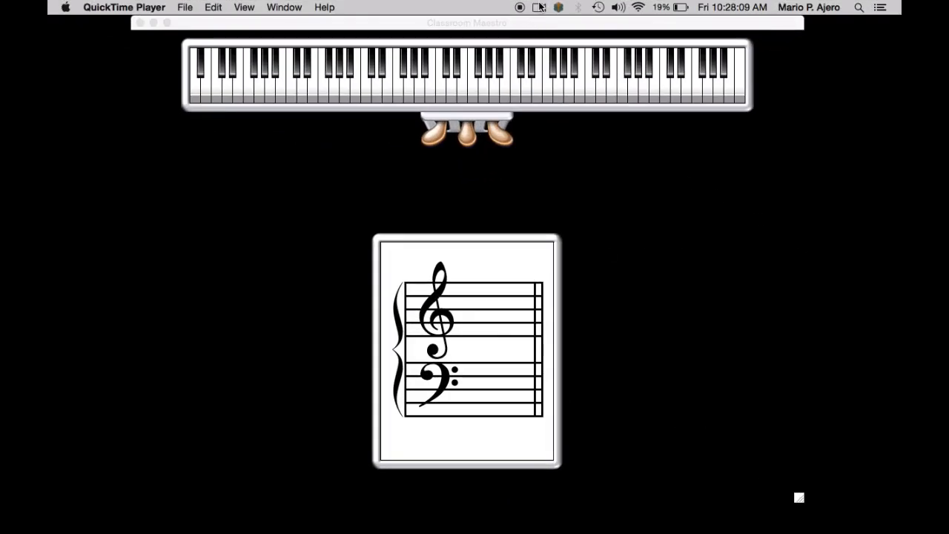
Step: Start a new recording set to capture the desktop from the Color LCD display
left_click(548, 8)
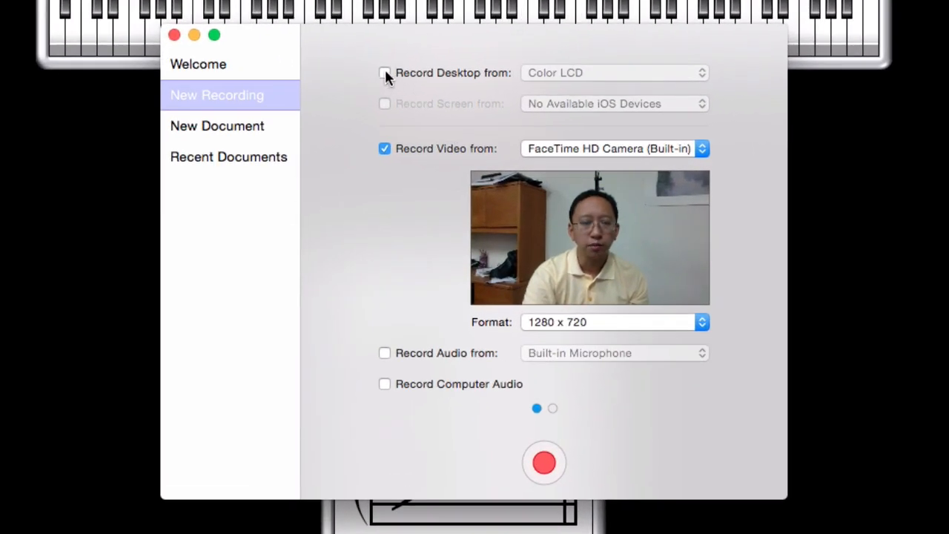
left_click(384, 73)
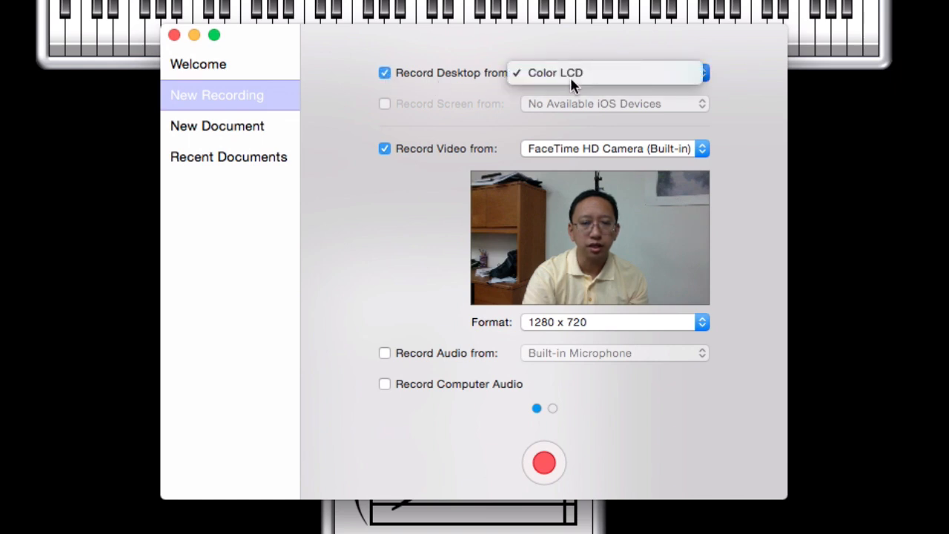
left_click(551, 73)
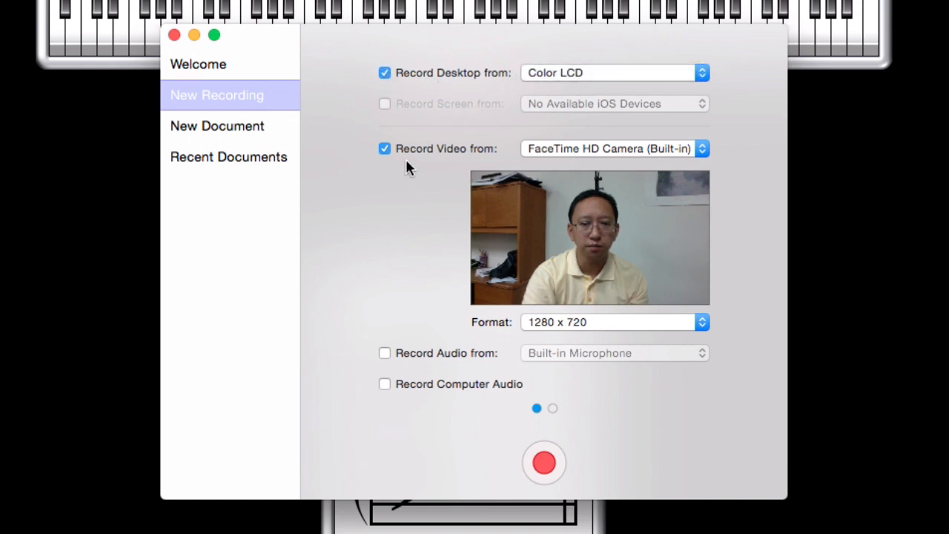
mouse_move(507, 158)
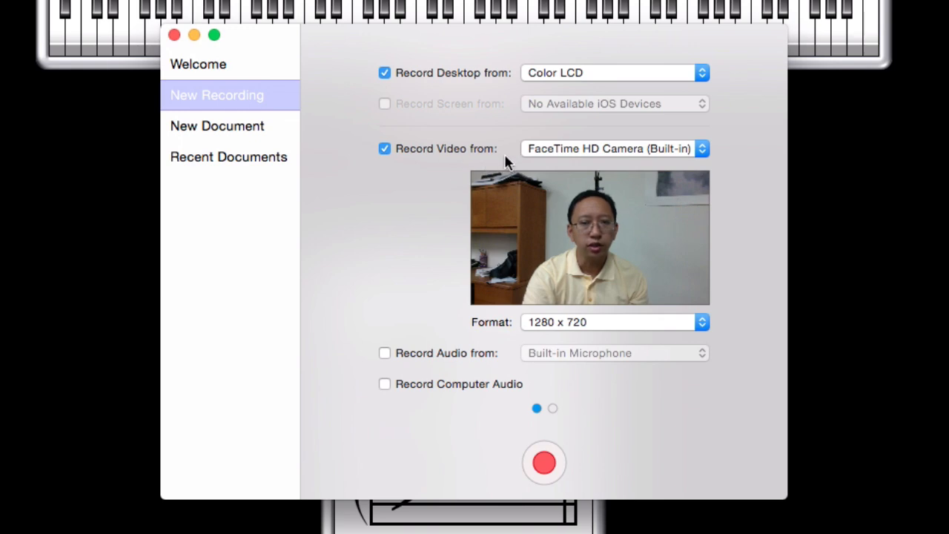
mouse_move(581, 168)
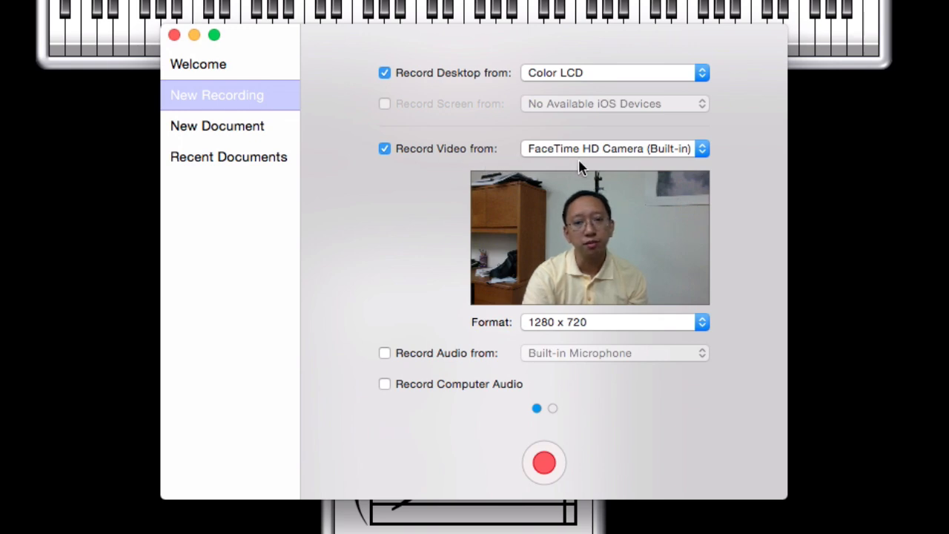
mouse_move(569, 157)
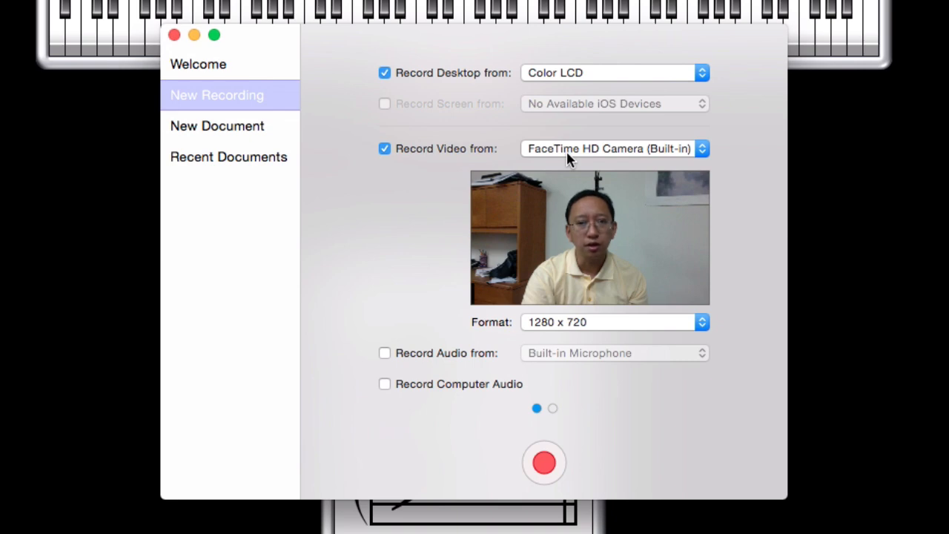
Step: Switch video capture to the HD Pro Webcam C920 #2 camera
left_click(614, 149)
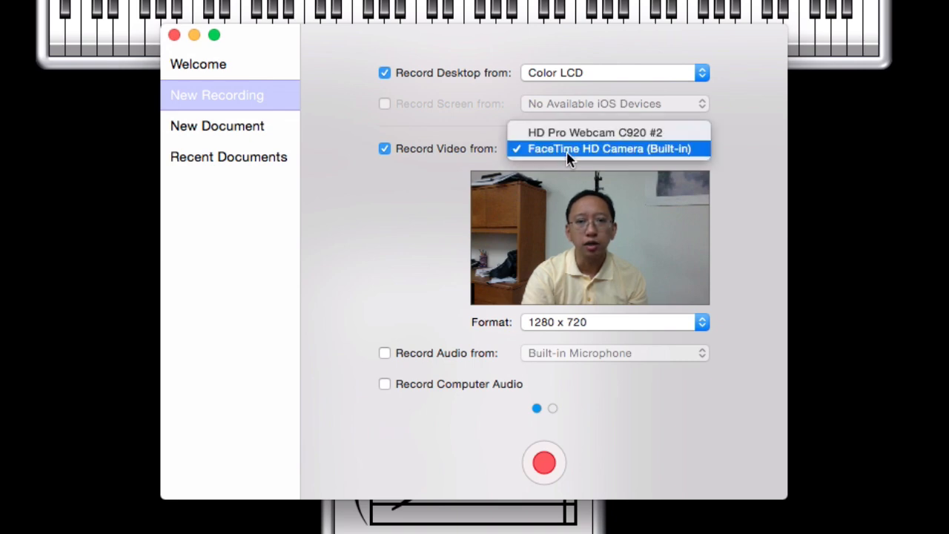
mouse_move(571, 136)
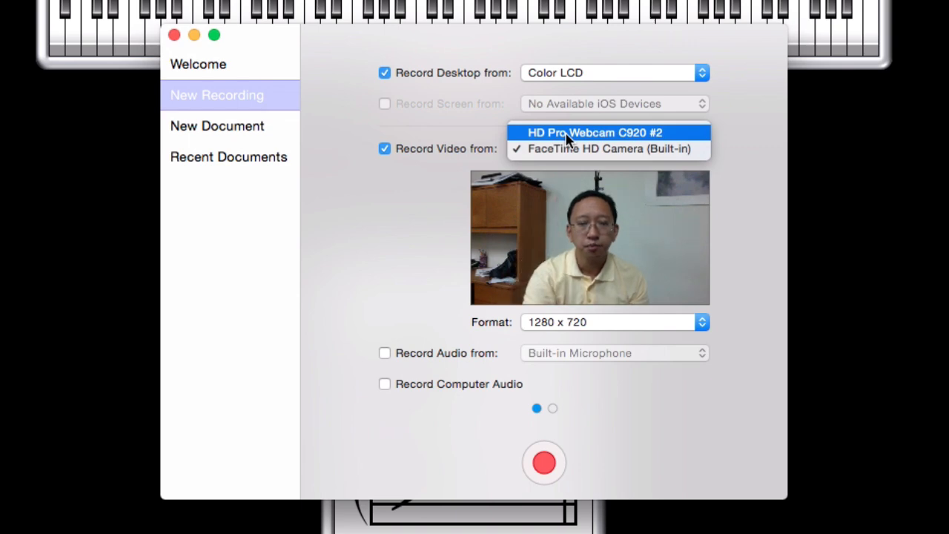
left_click(592, 133)
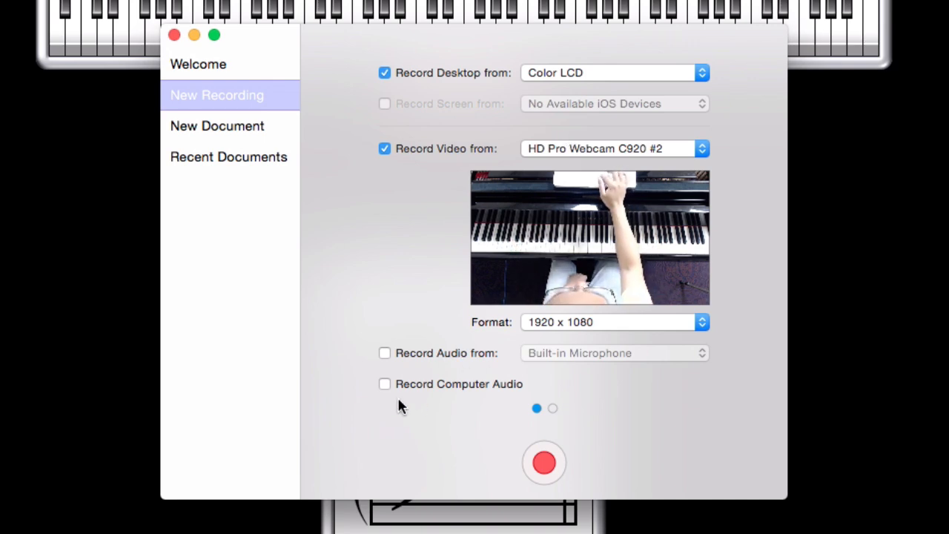
Step: Enable audio recording from the Built-in Microphone
left_click(383, 353)
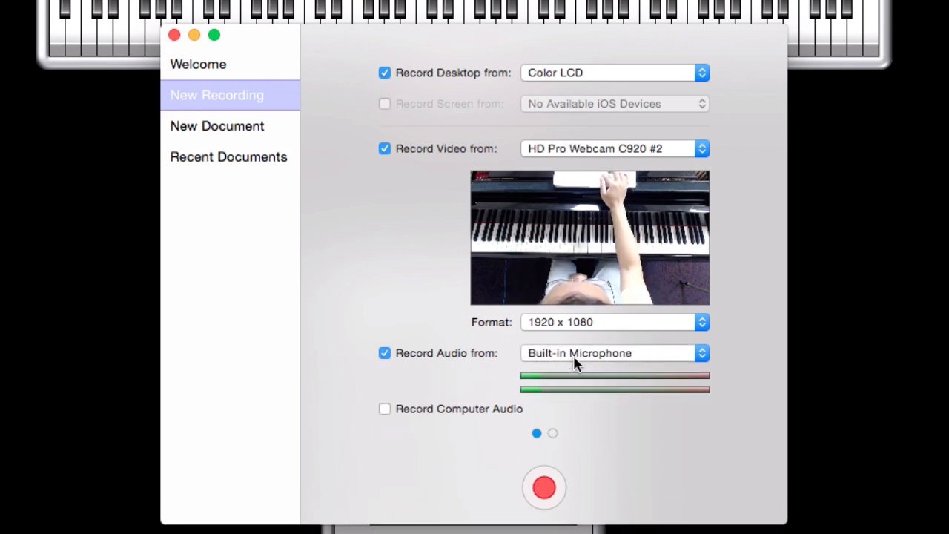
left_click(613, 353)
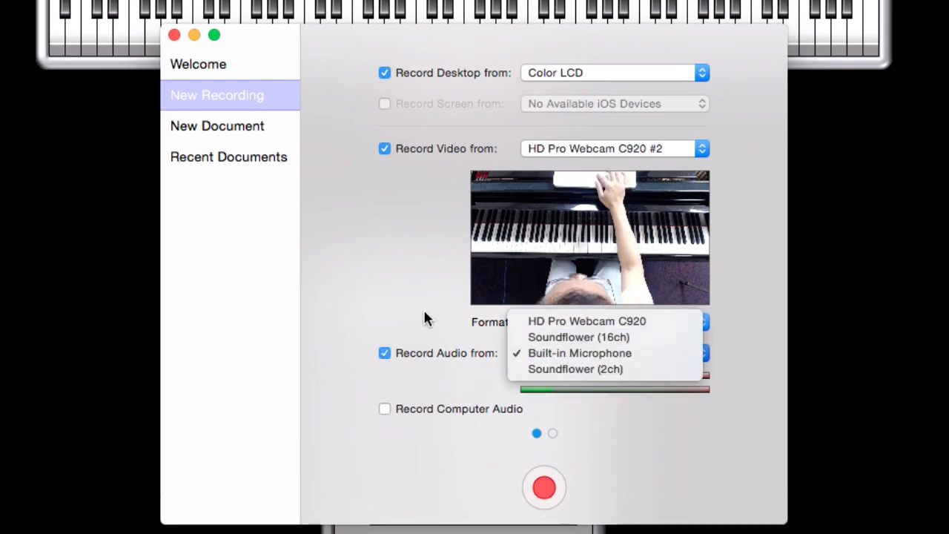
left_click(578, 353)
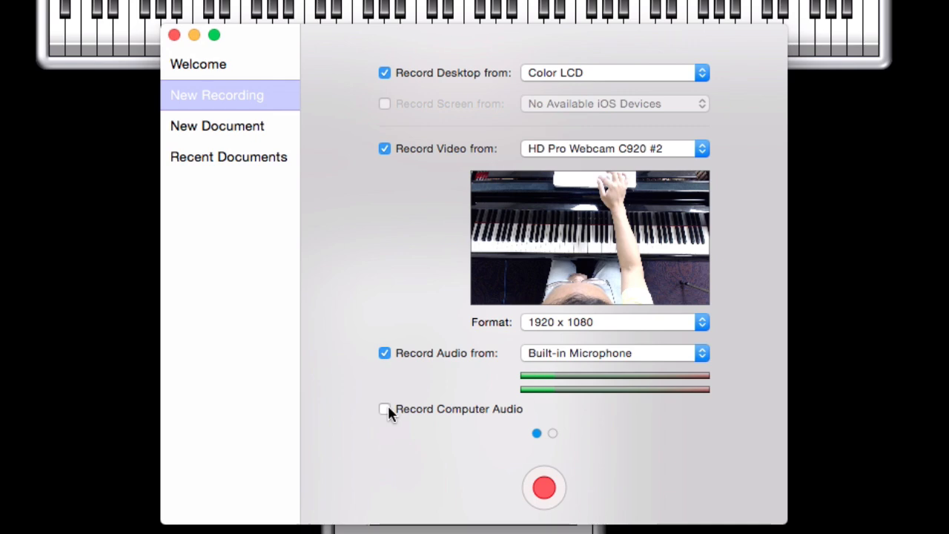
mouse_move(394, 429)
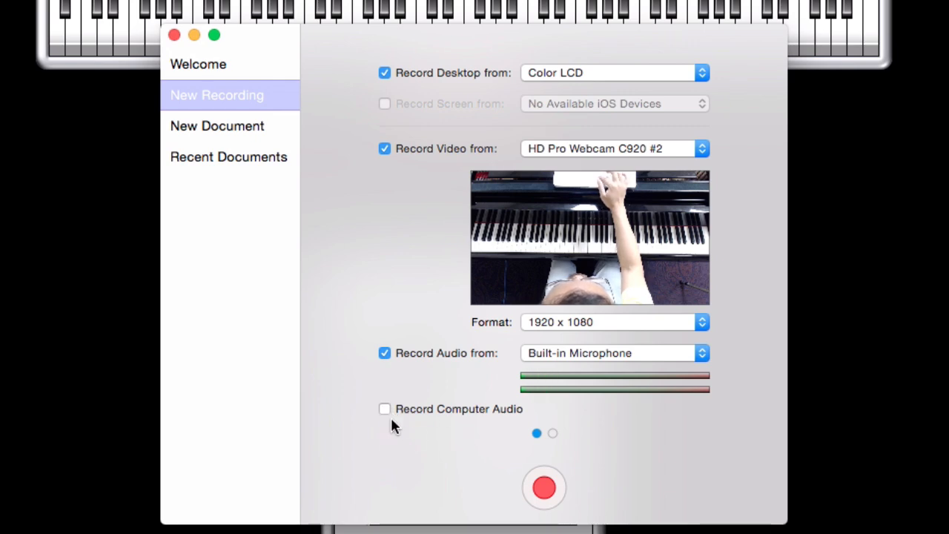
mouse_move(507, 471)
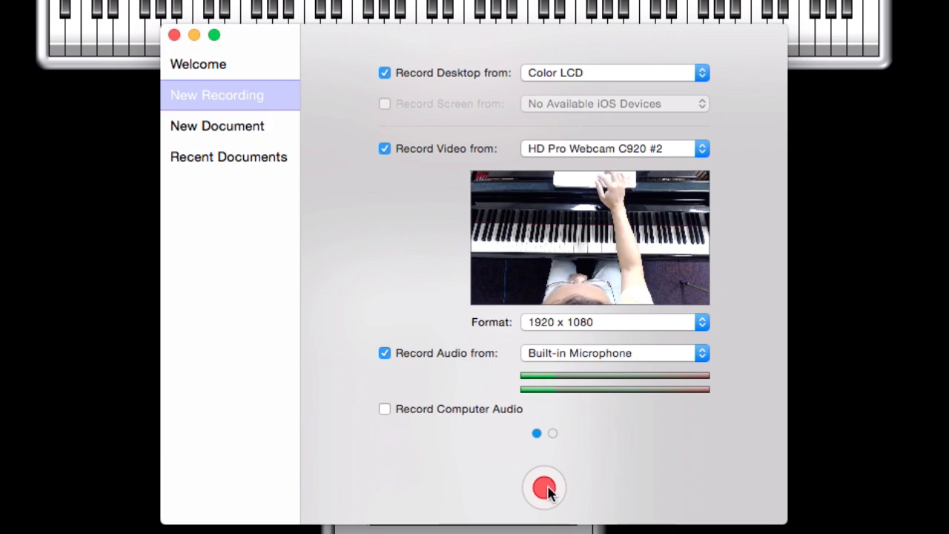
mouse_move(625, 273)
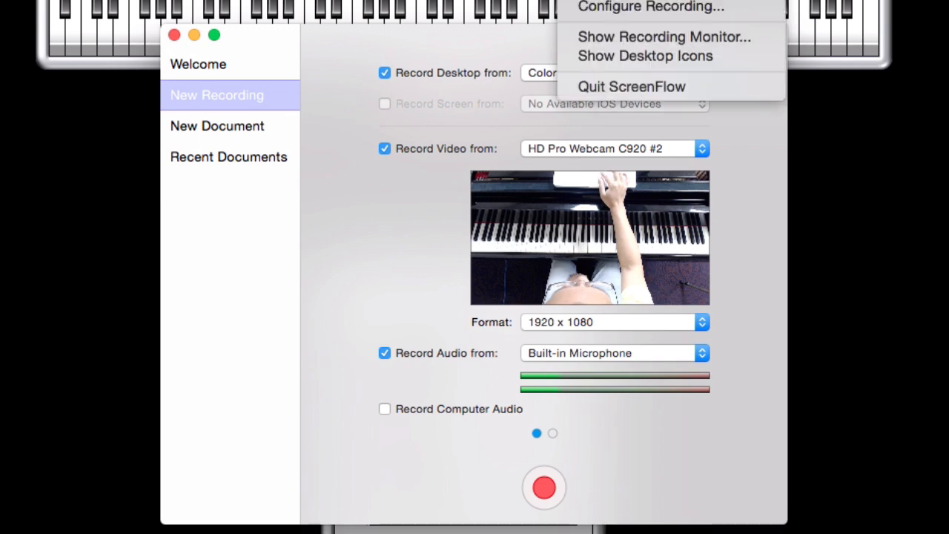
Step: Check the webcam and microphone in the recording monitor, then start recording
left_click(633, 44)
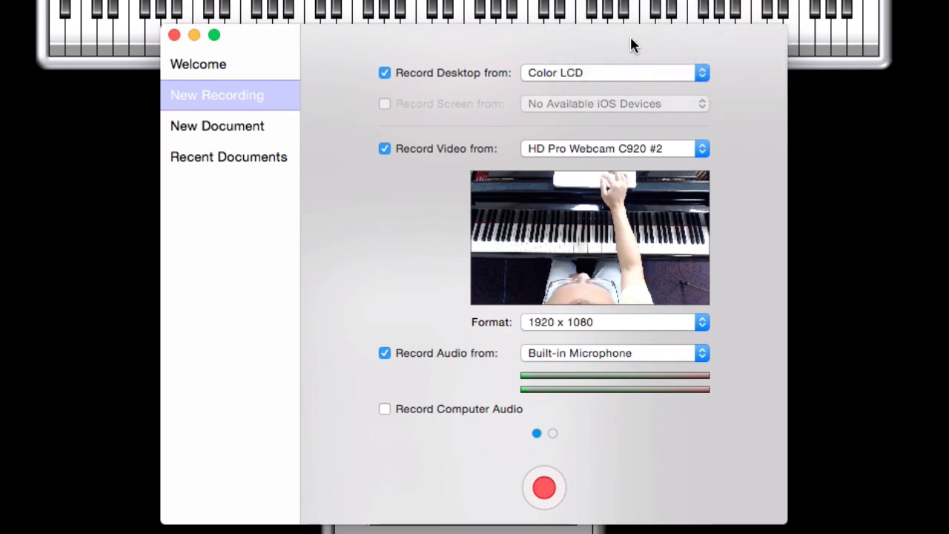
left_click(541, 486)
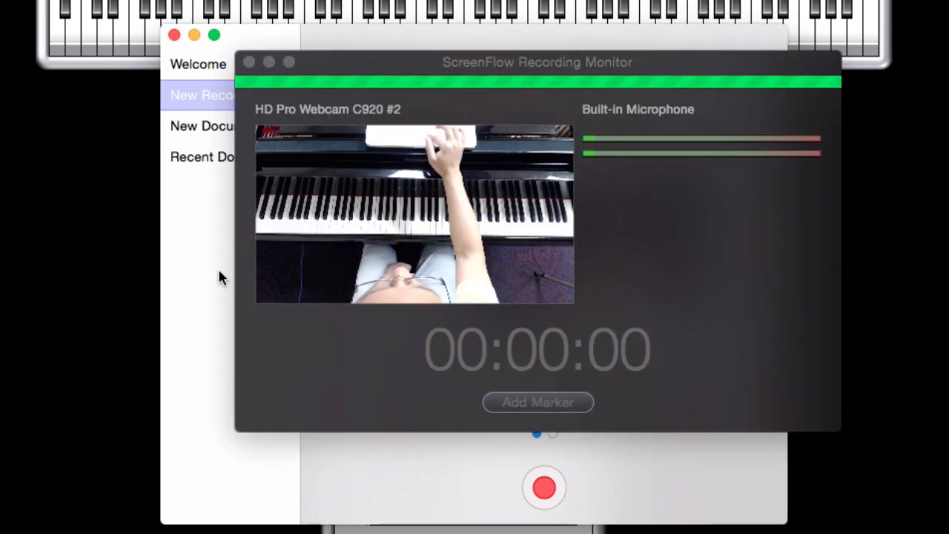
mouse_move(516, 223)
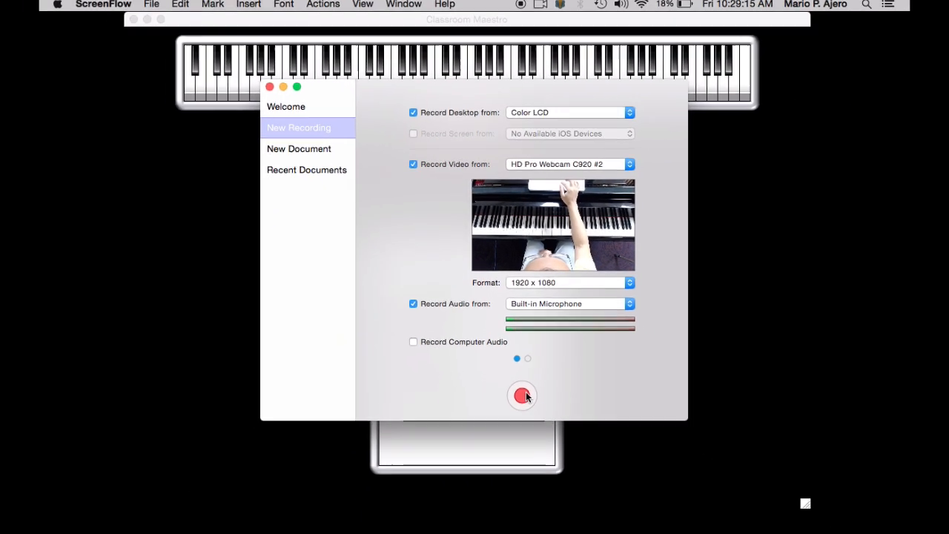
left_click(522, 396)
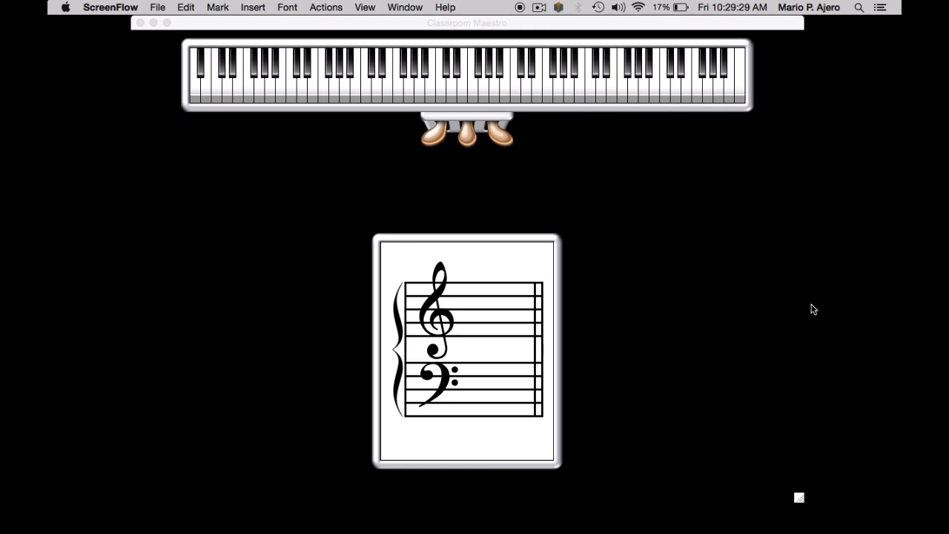
left_click(475, 72)
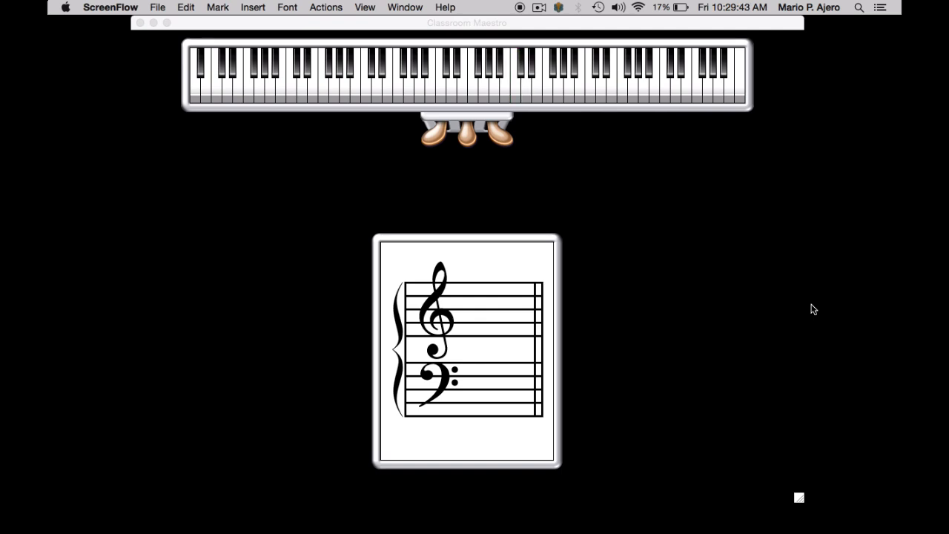
left_click(518, 82)
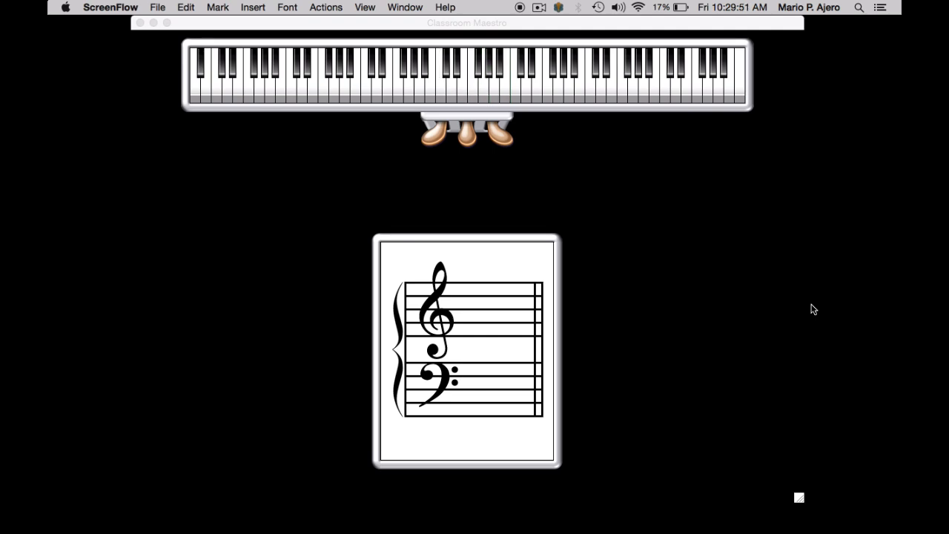
mouse_move(776, 295)
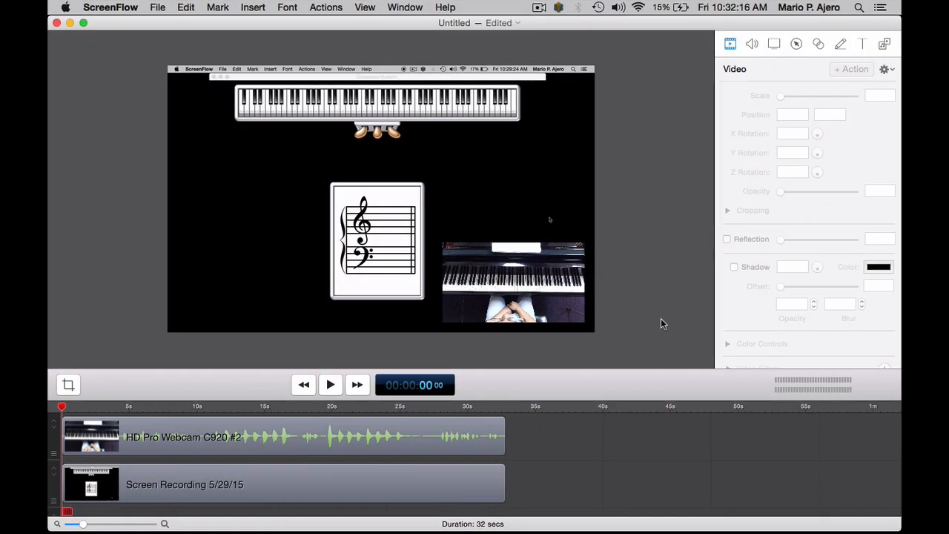
mouse_move(129, 455)
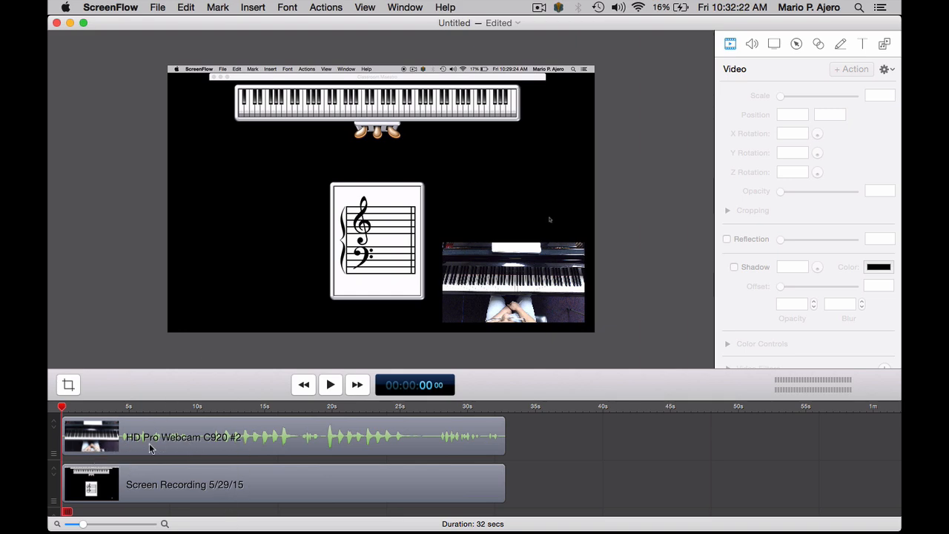
mouse_move(116, 478)
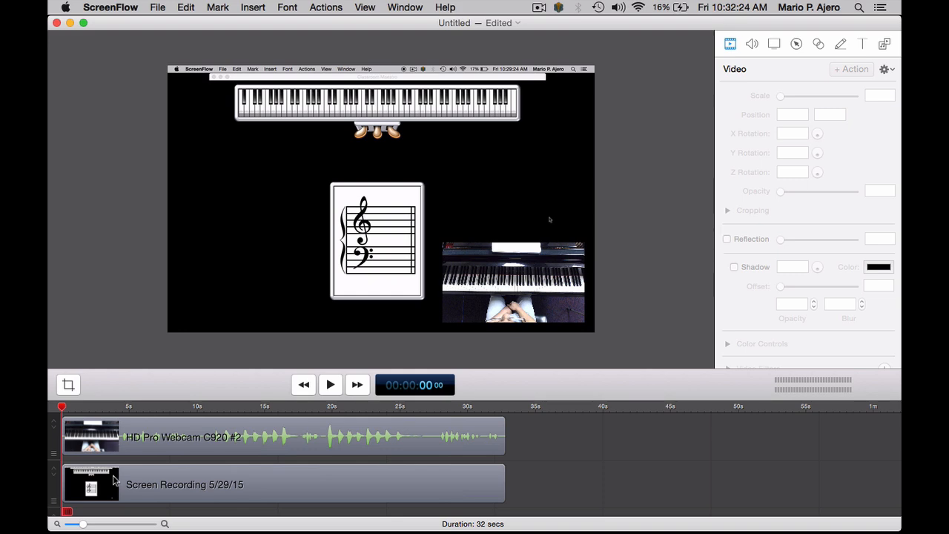
mouse_move(239, 495)
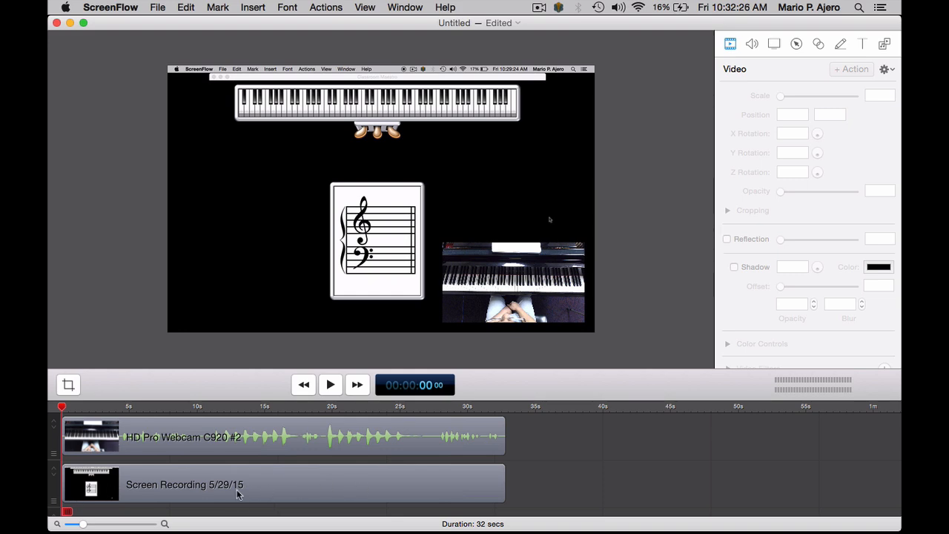
mouse_move(176, 457)
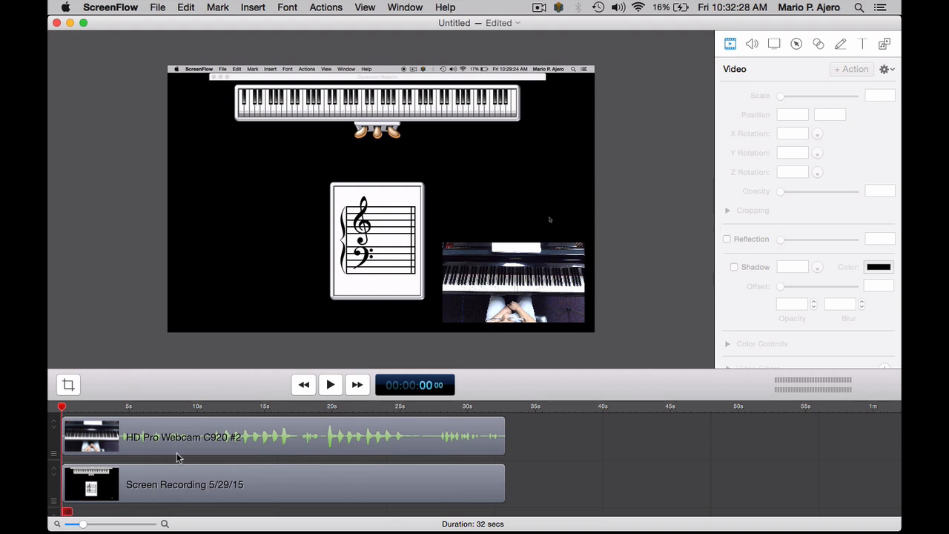
mouse_move(134, 448)
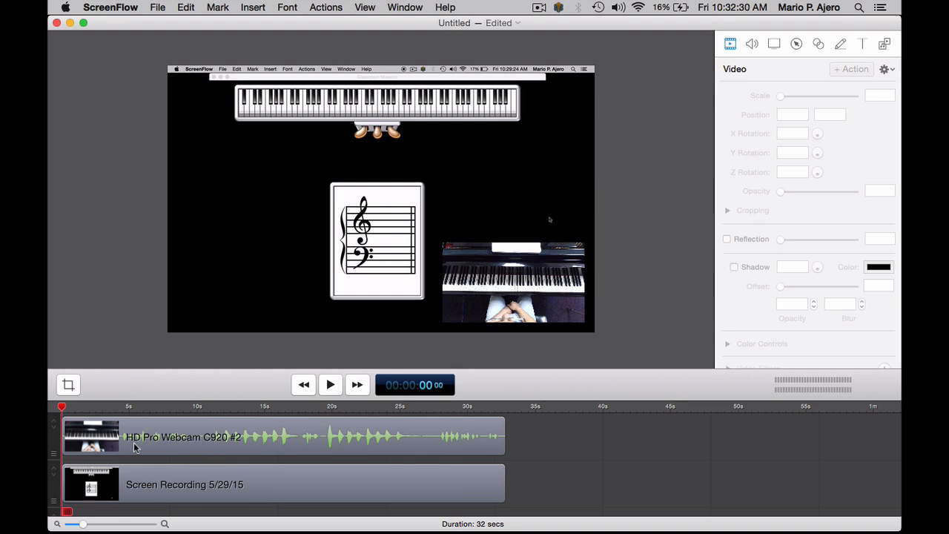
mouse_move(98, 443)
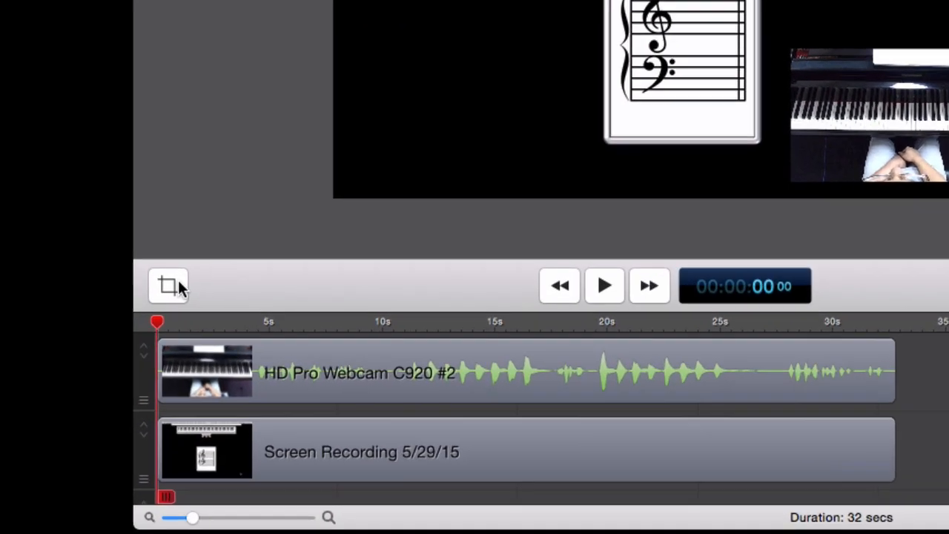
mouse_move(195, 258)
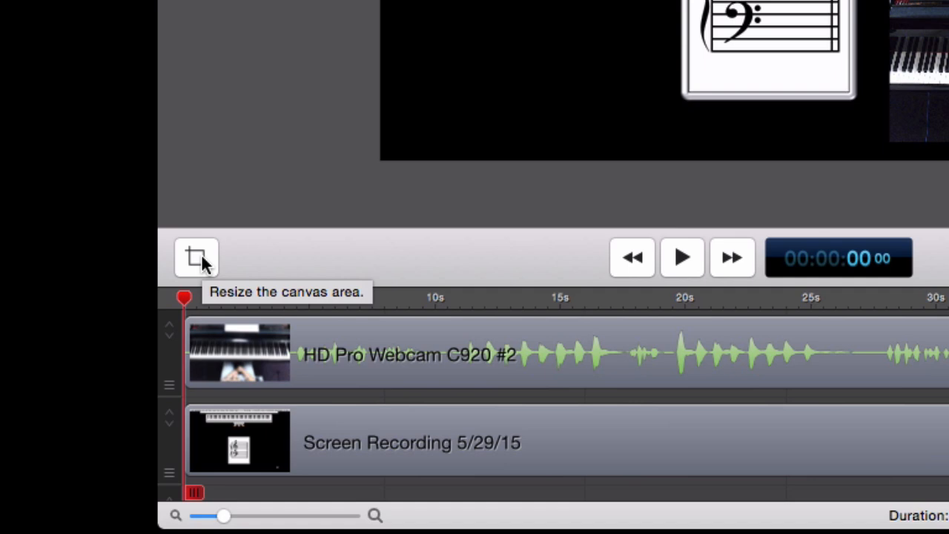
Step: Review the canvas size at 1280 by 800 in the Resize Canvas settings
left_click(195, 258)
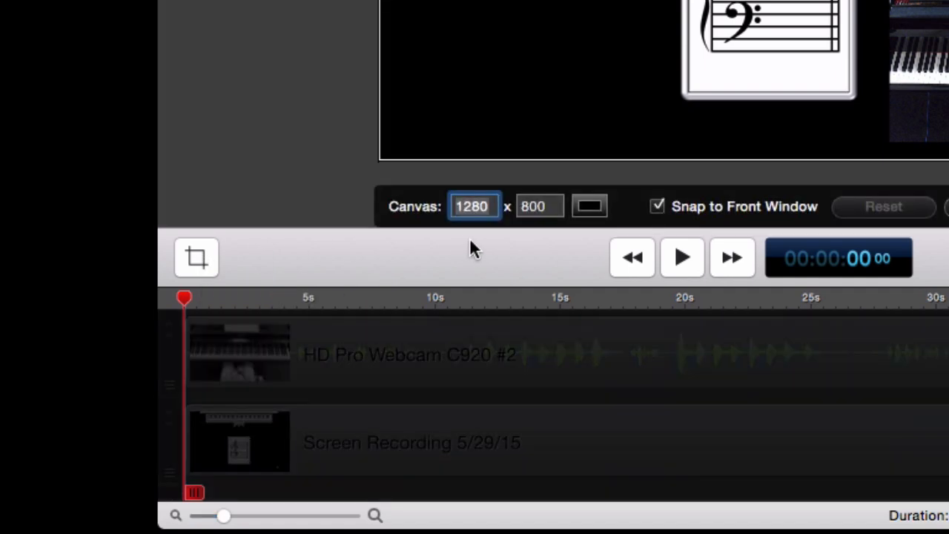
mouse_move(538, 219)
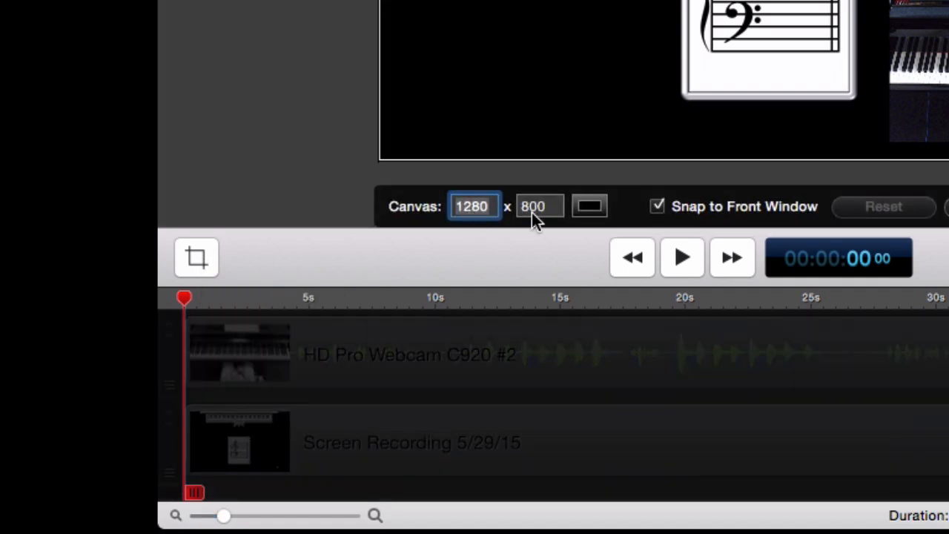
left_click(540, 206)
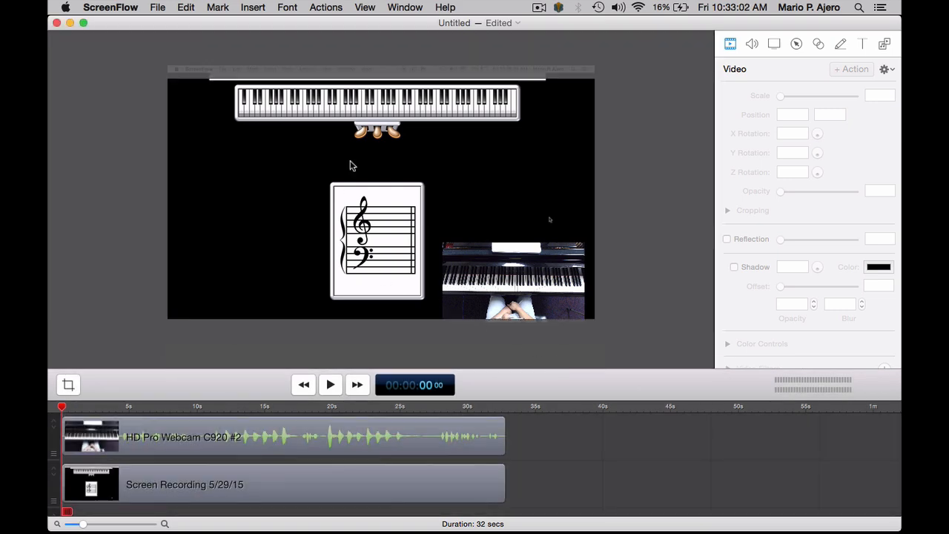
mouse_move(386, 157)
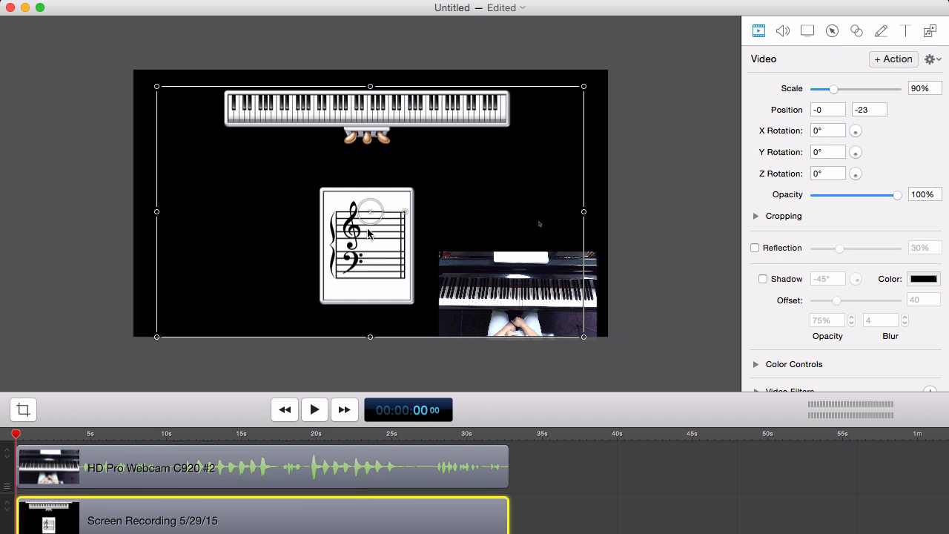
mouse_move(371, 312)
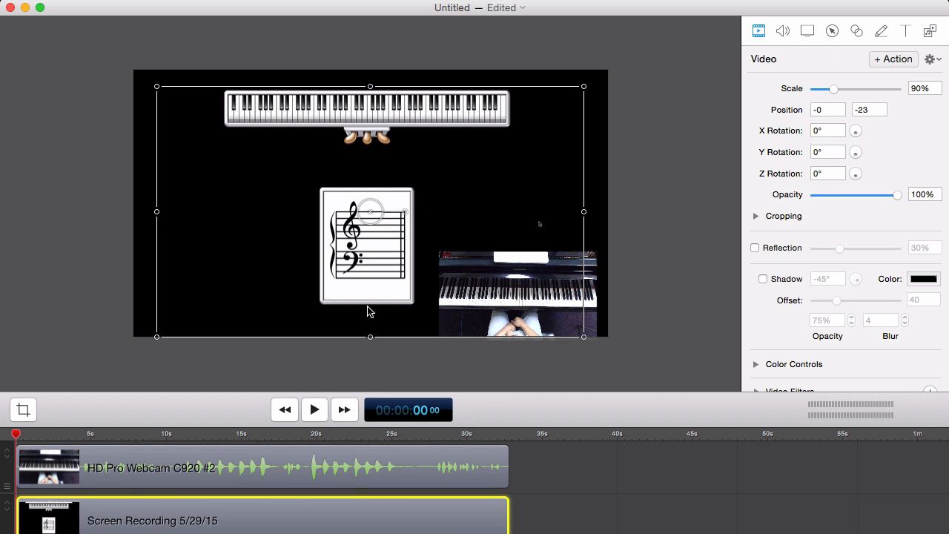
mouse_move(371, 338)
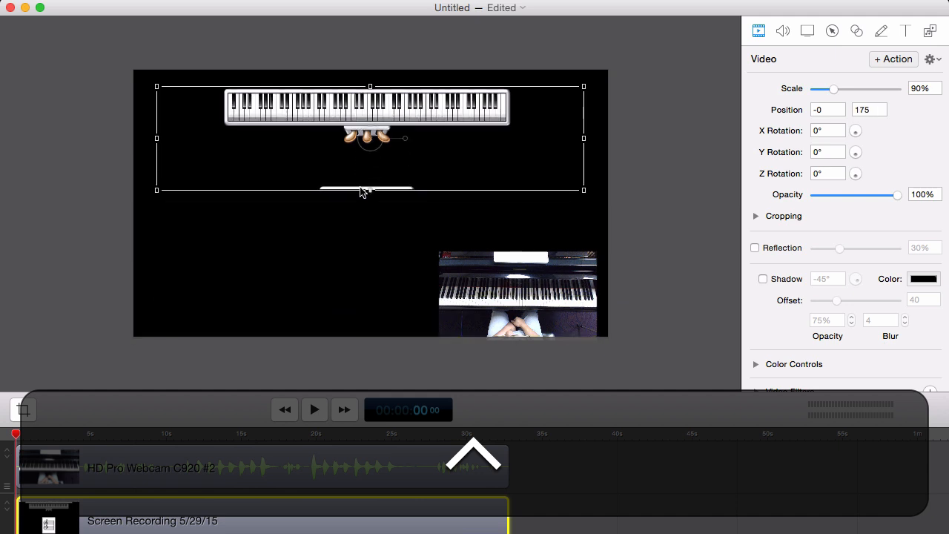
Step: Move the screen recording clip up so the keyboard diagram sits at the canvas top
left_click_drag(363, 191, 363, 162)
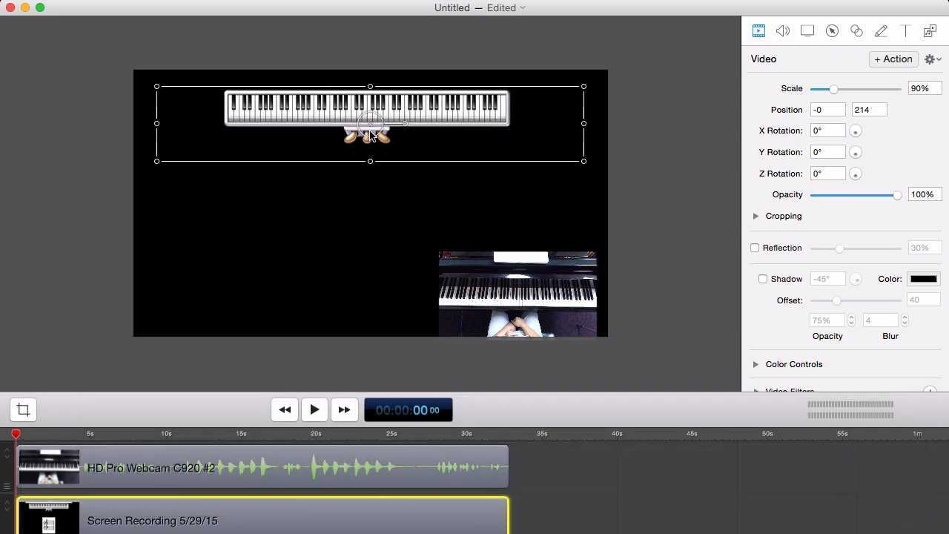
mouse_move(371, 163)
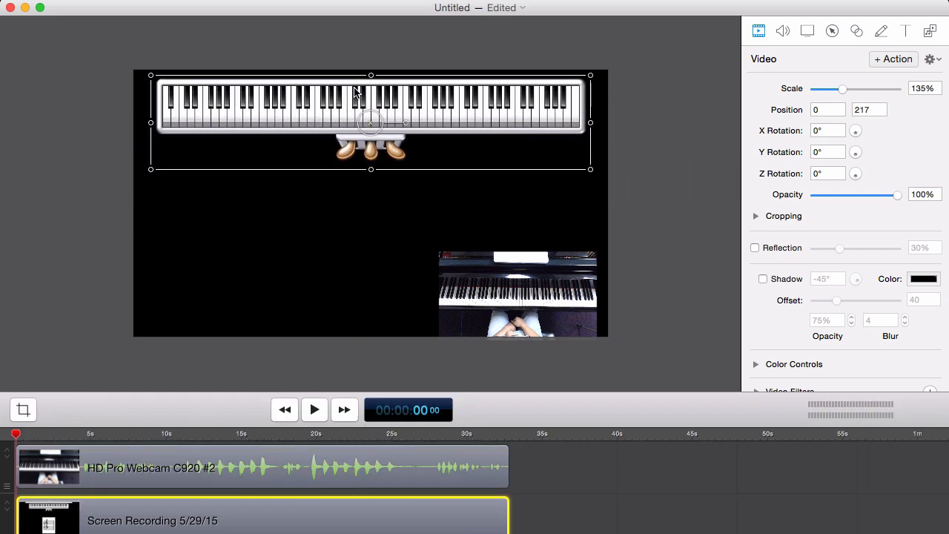
mouse_move(497, 207)
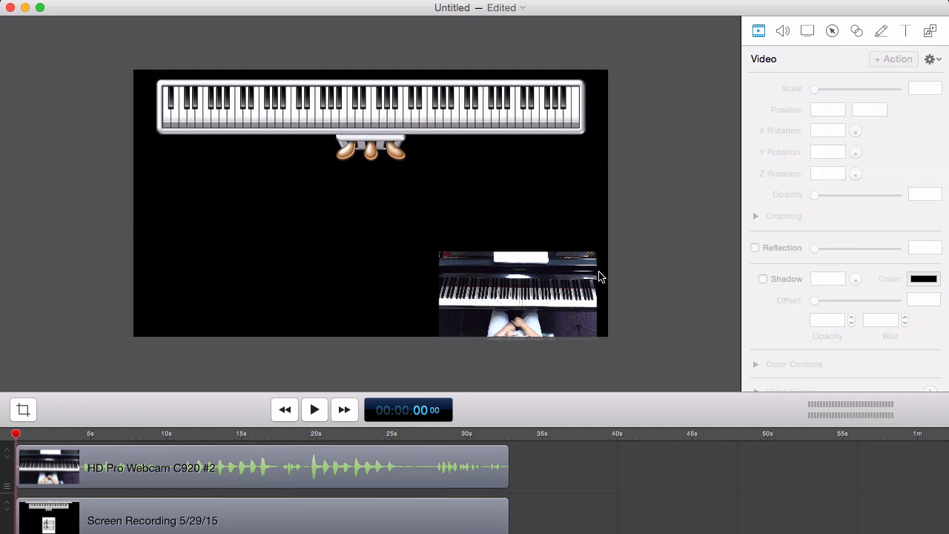
mouse_move(569, 265)
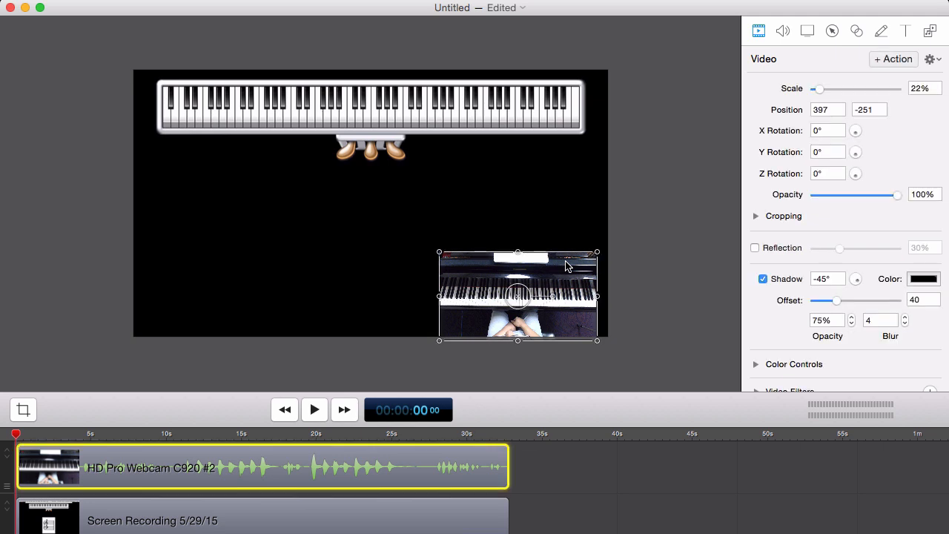
Step: Centre the webcam clip and enlarge it to fill the lower canvas
left_click_drag(517, 295, 491, 290)
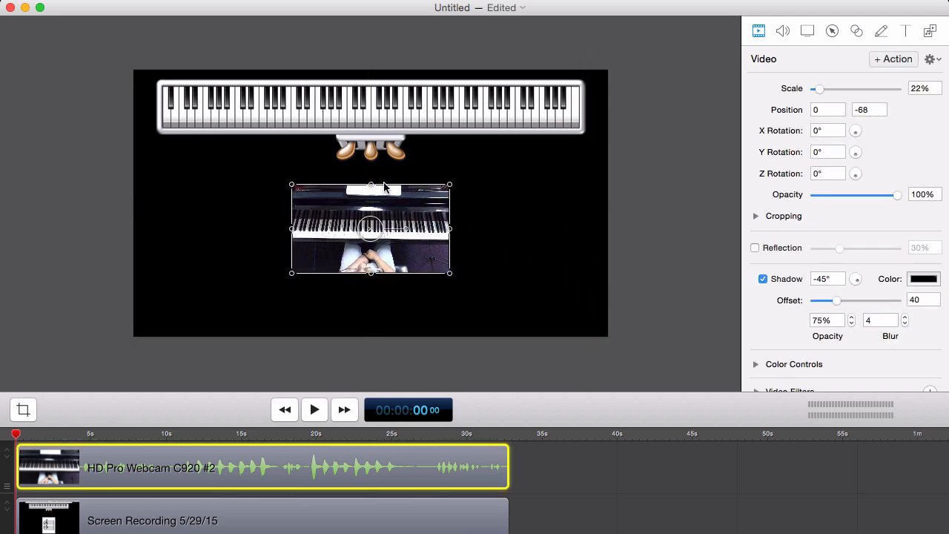
left_click_drag(370, 230, 371, 210)
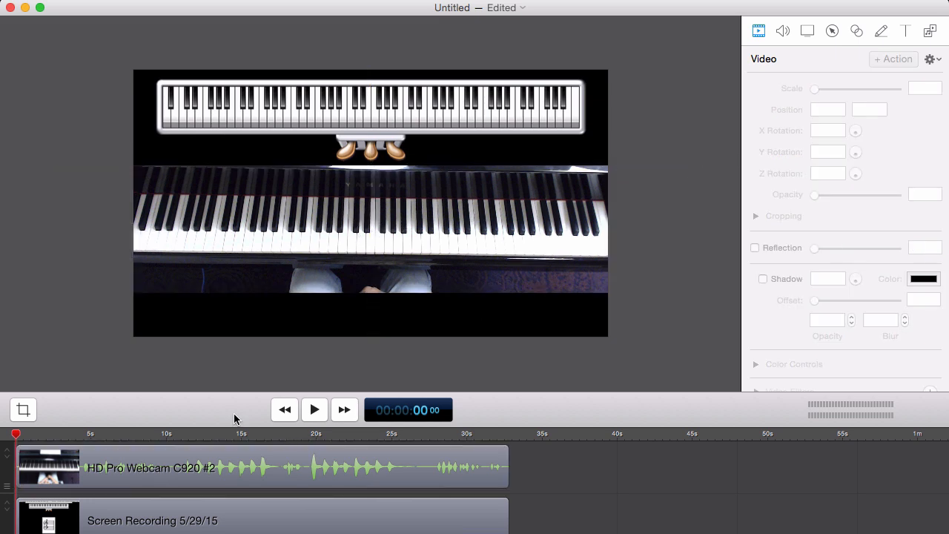
mouse_move(314, 409)
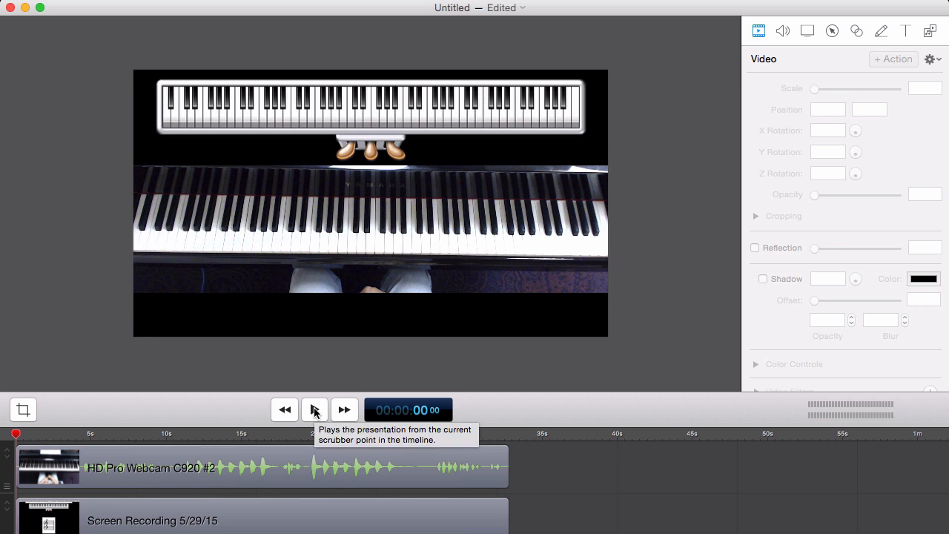
left_click(314, 409)
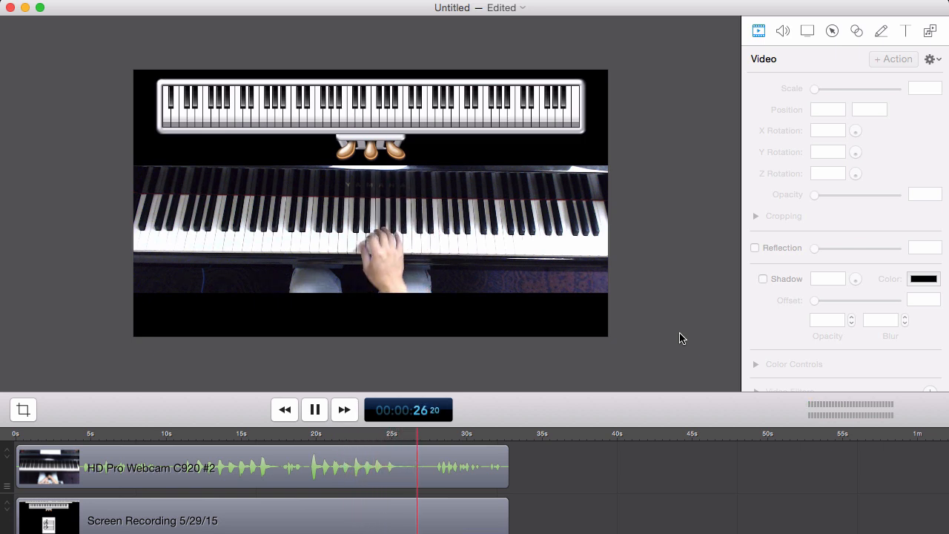
left_click(314, 410)
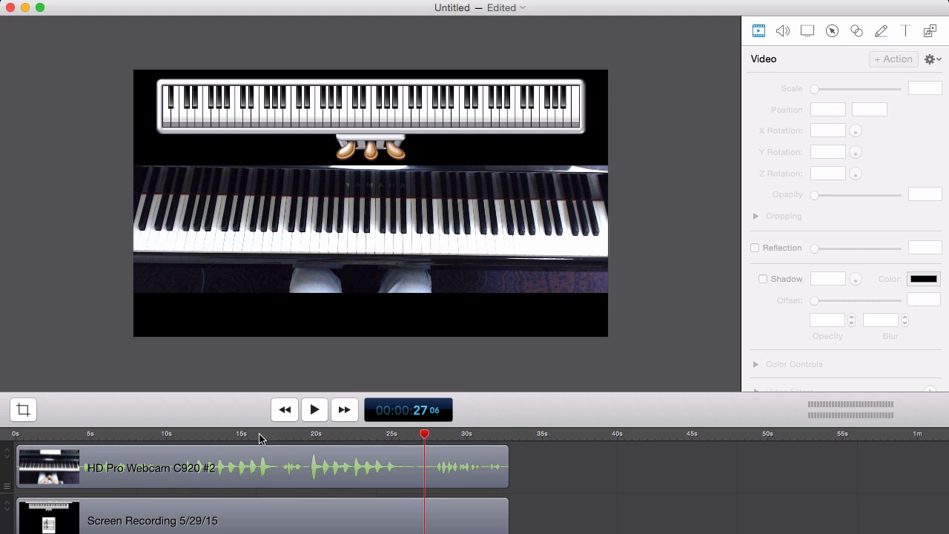
mouse_move(184, 442)
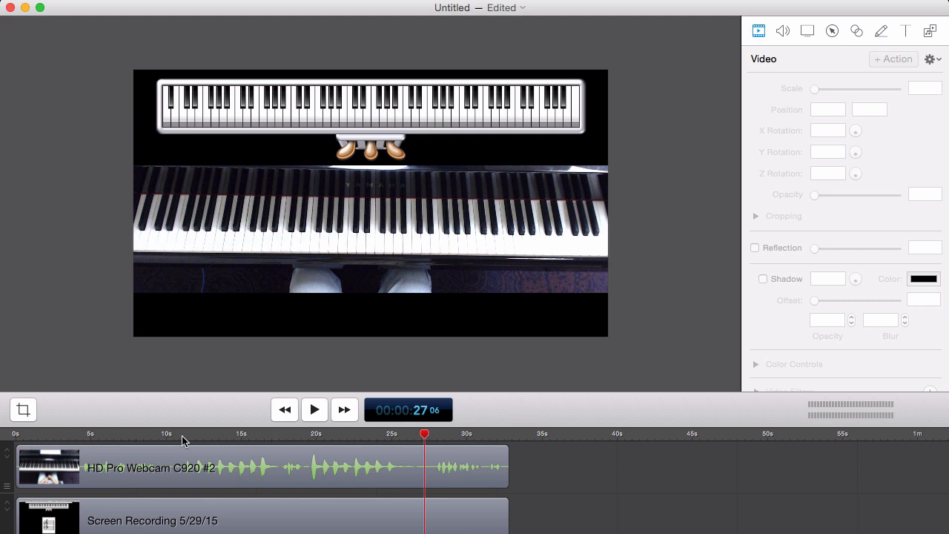
left_click(178, 434)
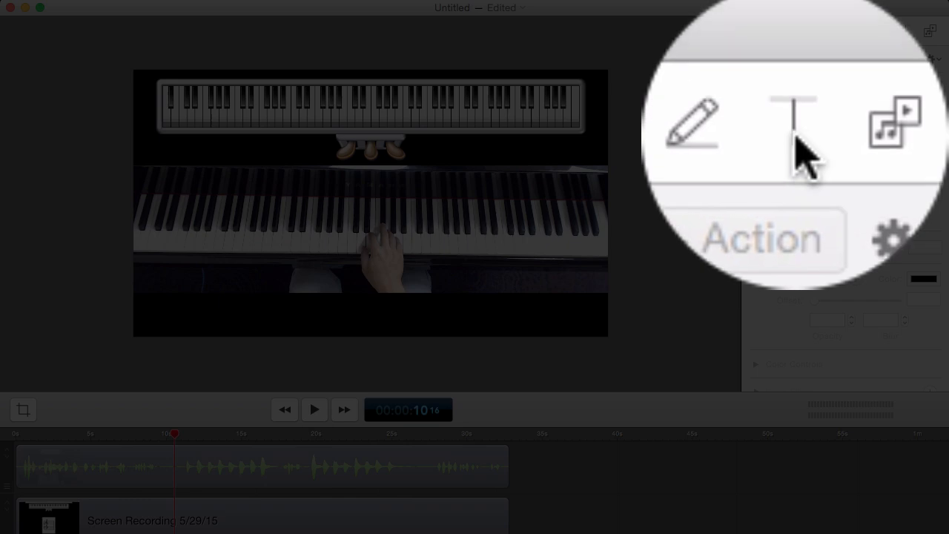
Step: Add a new text caption at the playhead and select its placeholder text for replacement
left_click(794, 116)
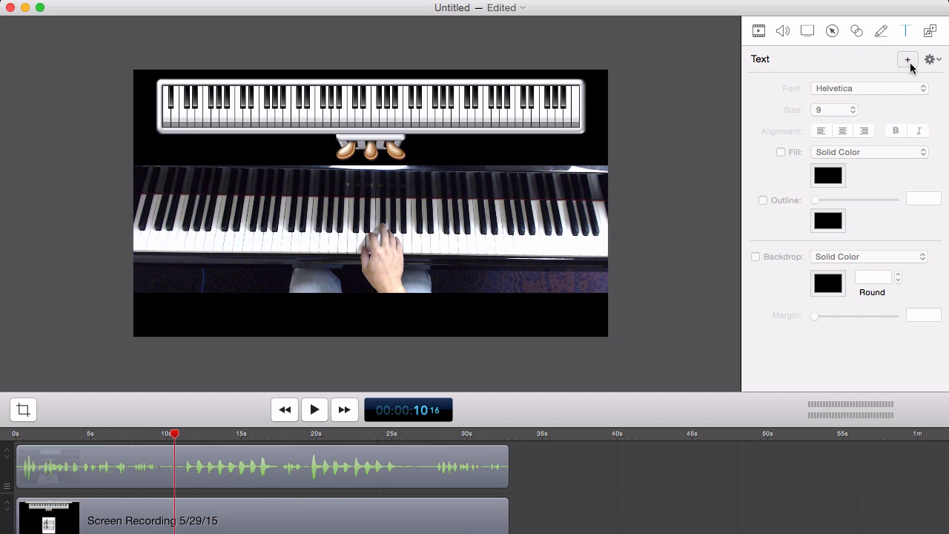
left_click(904, 60)
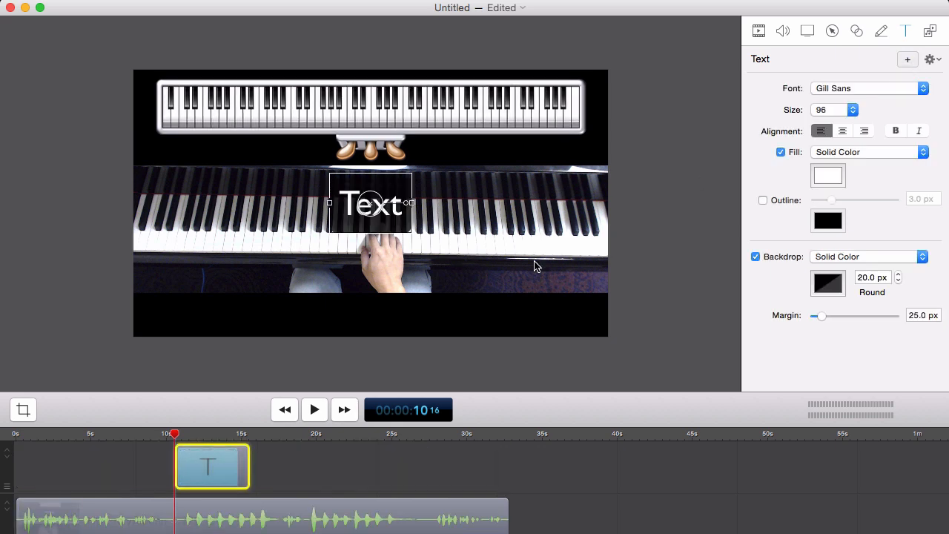
mouse_move(211, 421)
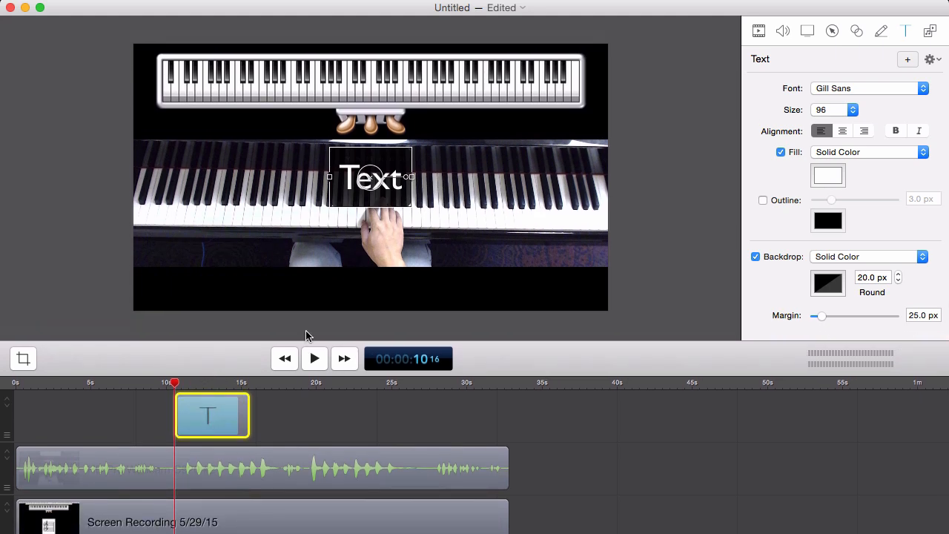
double_click(371, 178)
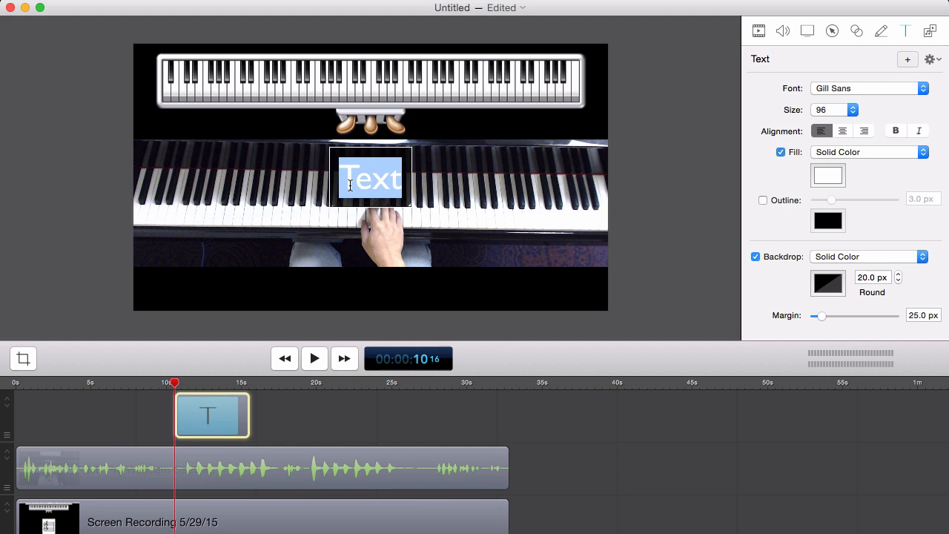
Step: Enter the caption text RH: 123 1234 5
type("RH:")
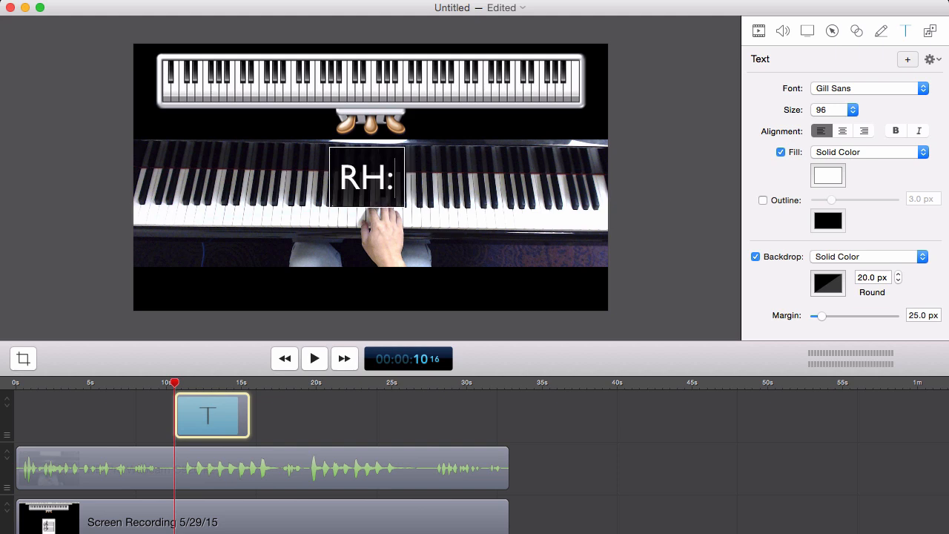
type("123 12")
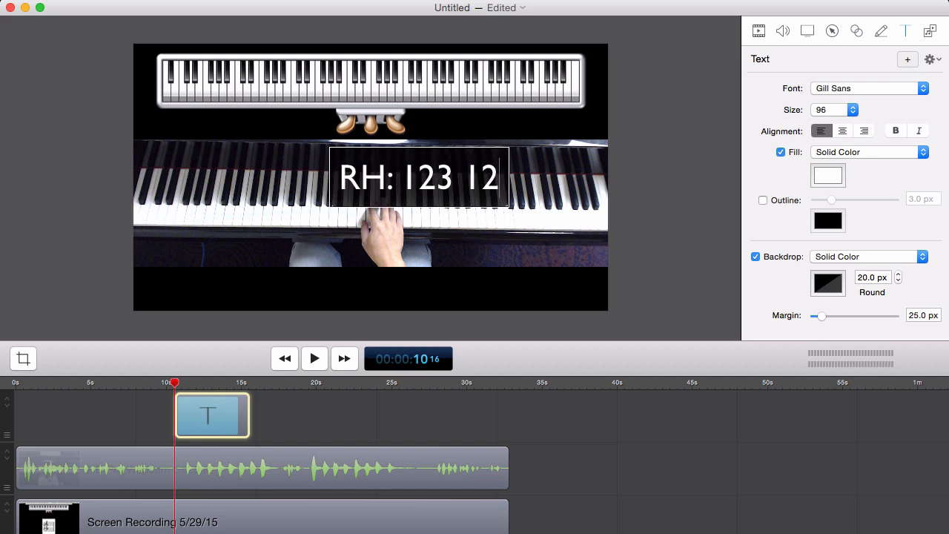
type("34 5")
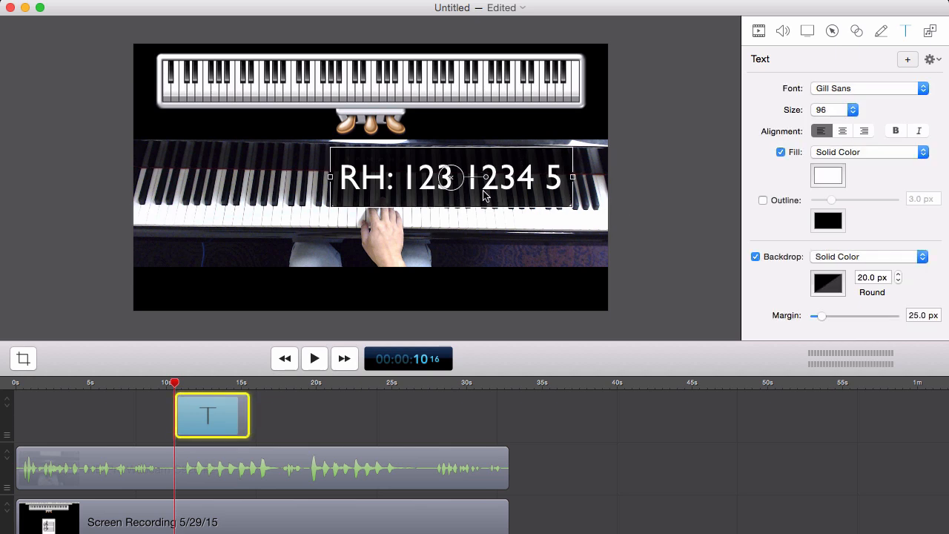
Step: Restyle the caption in smaller bold Avenir Next Condensed and move it beneath the piano hand
left_click(868, 88)
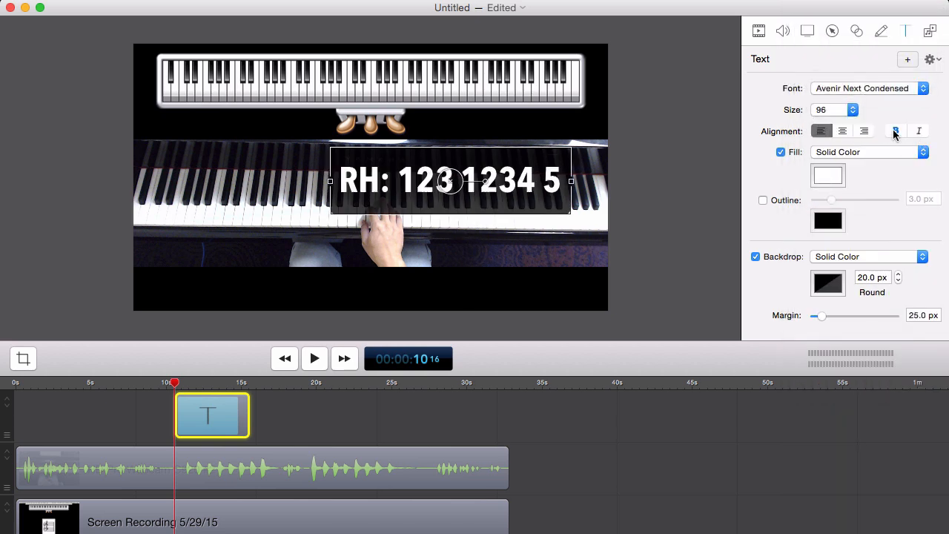
left_click(849, 110)
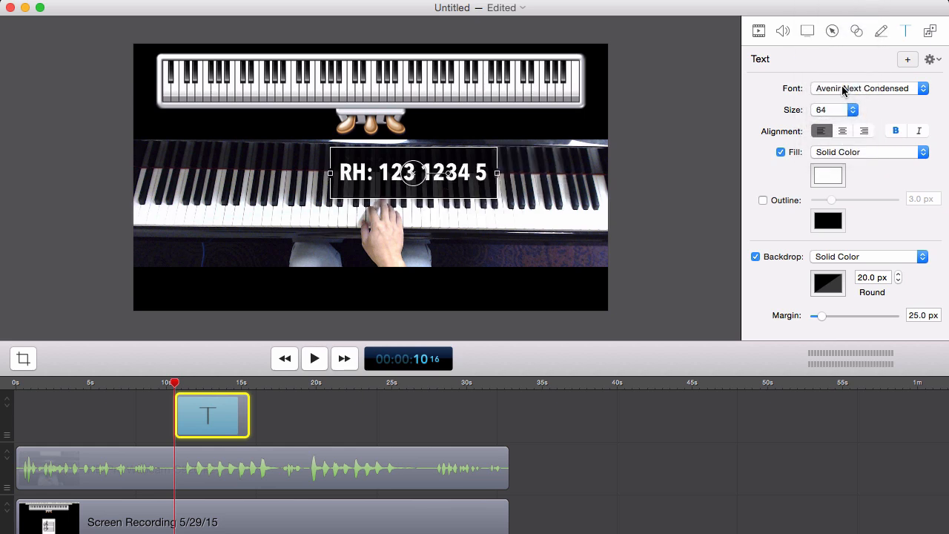
left_click_drag(412, 172, 412, 193)
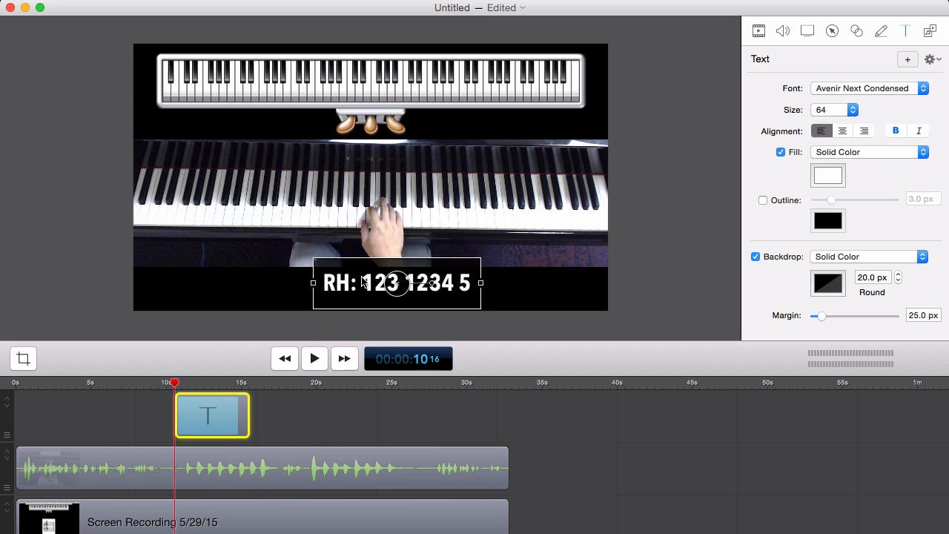
mouse_move(374, 297)
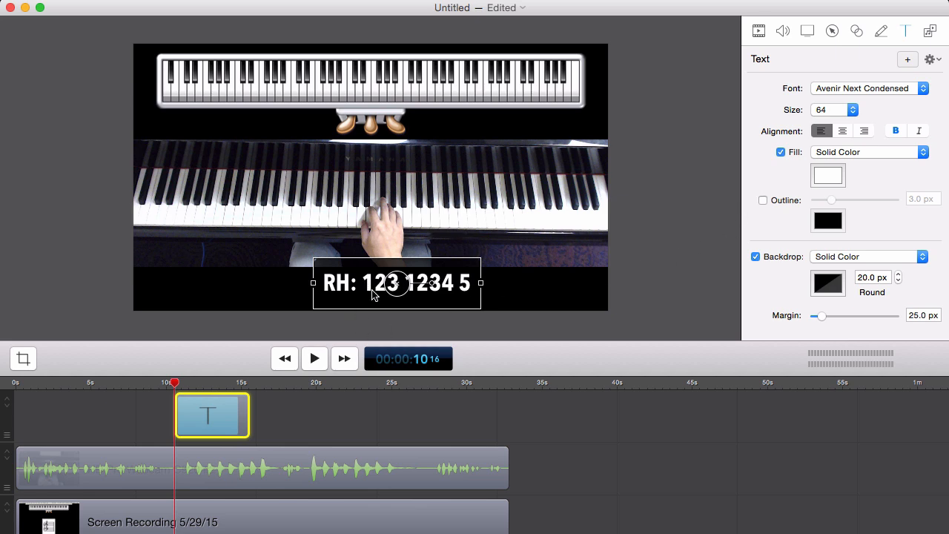
Step: Colour the caption's finger groups: 123 green, 1234 cyan and the final 5 red
double_click(382, 283)
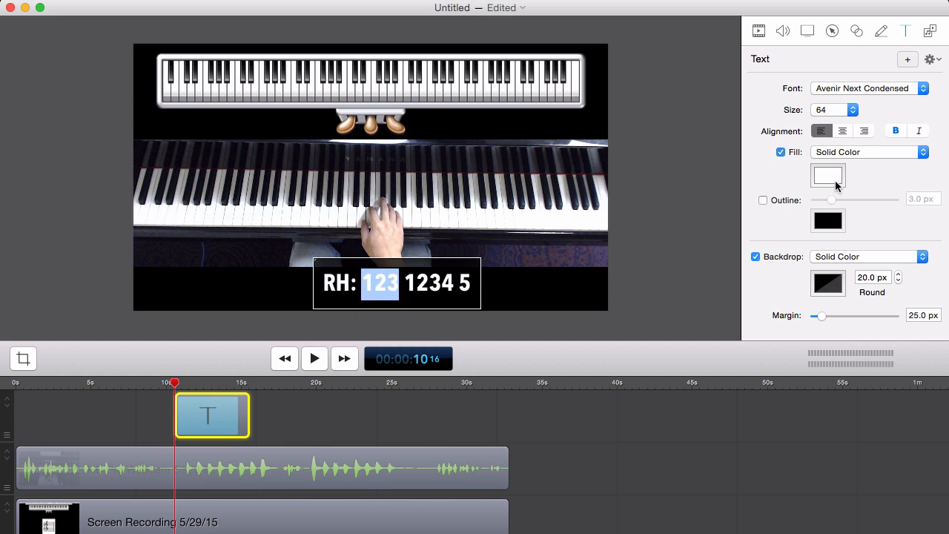
left_click(827, 175)
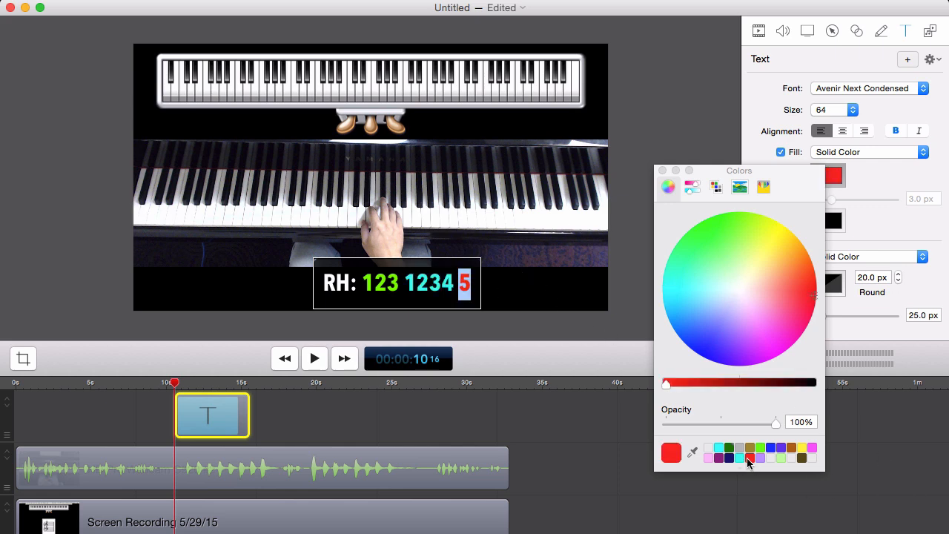
left_click(661, 169)
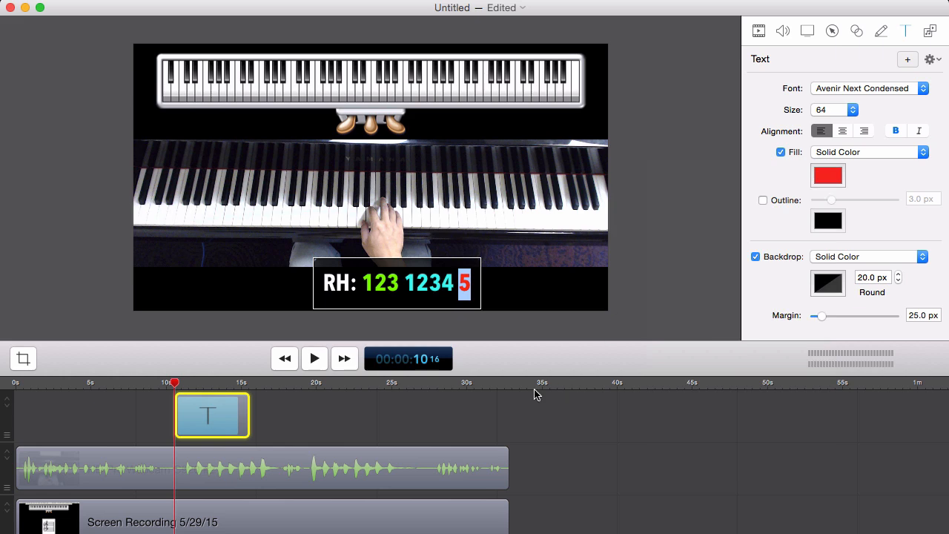
left_click(754, 255)
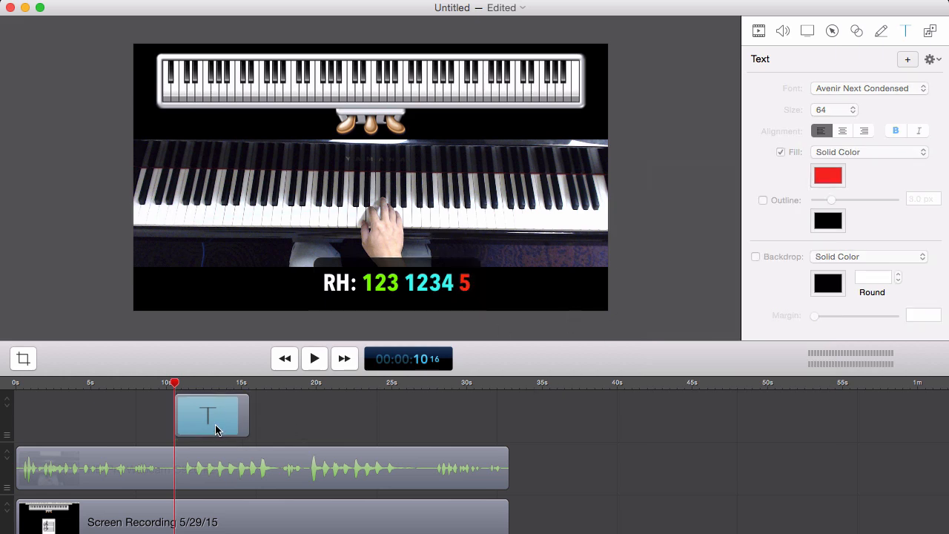
mouse_move(258, 412)
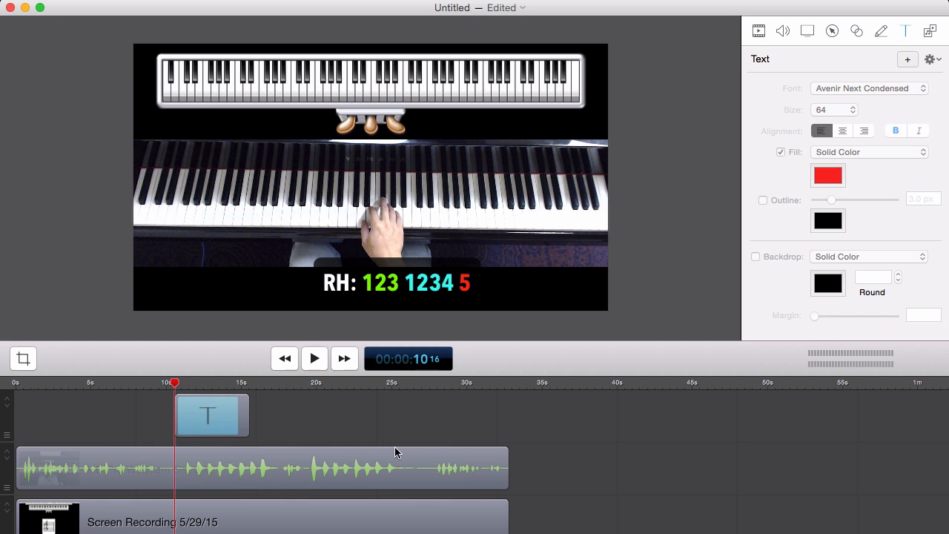
mouse_move(252, 418)
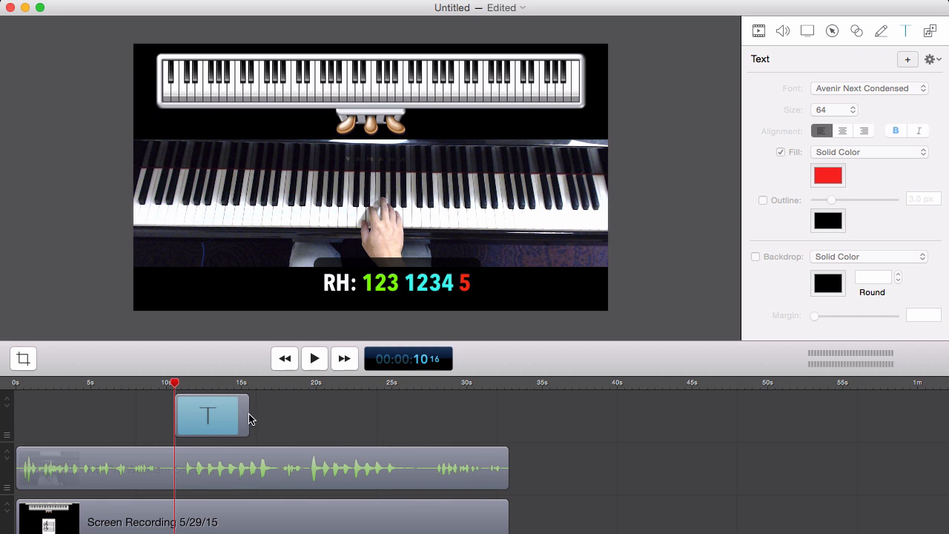
Step: Lengthen the caption clip so it stays on screen until about 25 seconds
left_click_drag(249, 417, 363, 417)
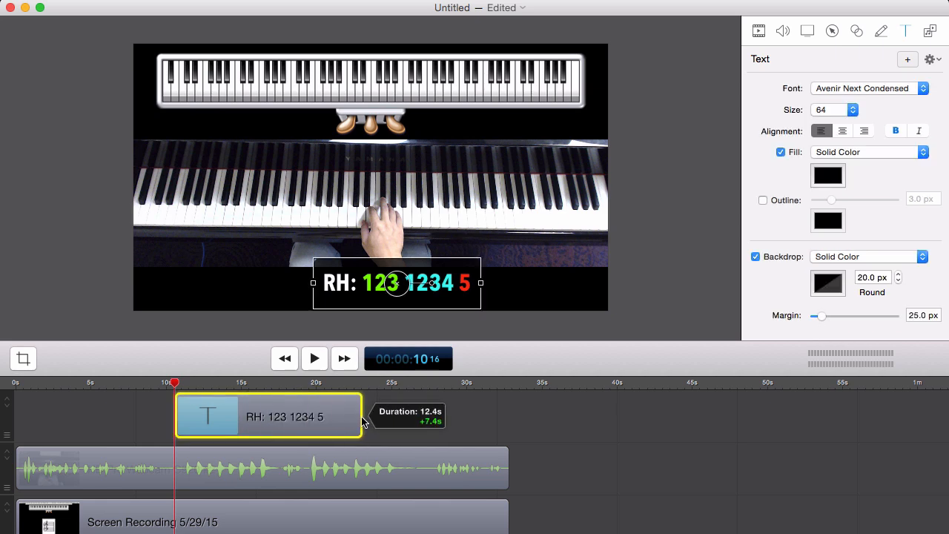
left_click_drag(362, 415, 393, 415)
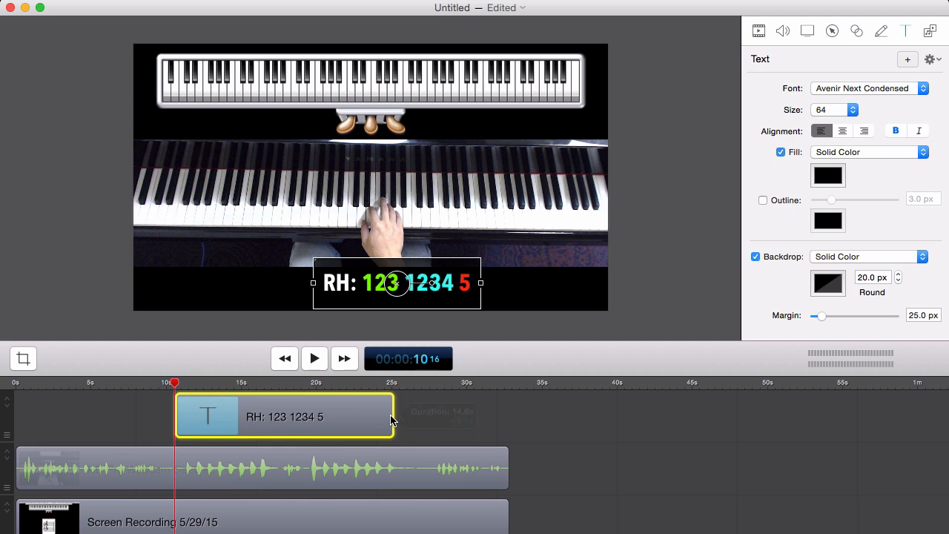
left_click(276, 343)
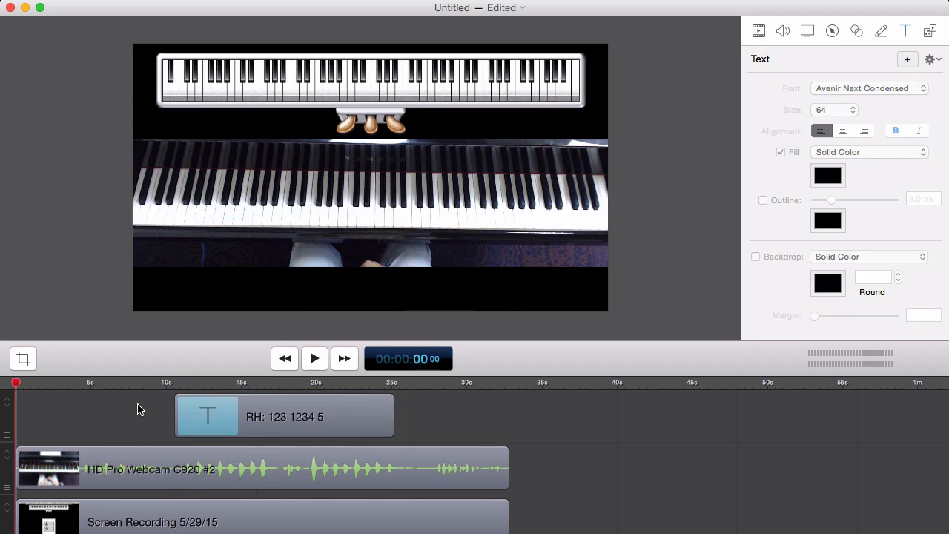
Step: Play the lesson back from about 7 seconds to preview the caption
left_click(314, 357)
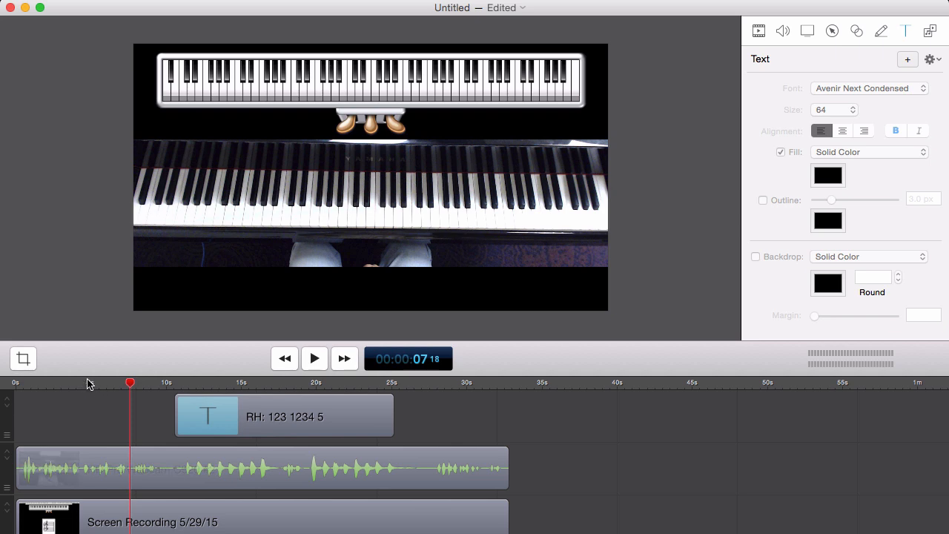
left_click(314, 357)
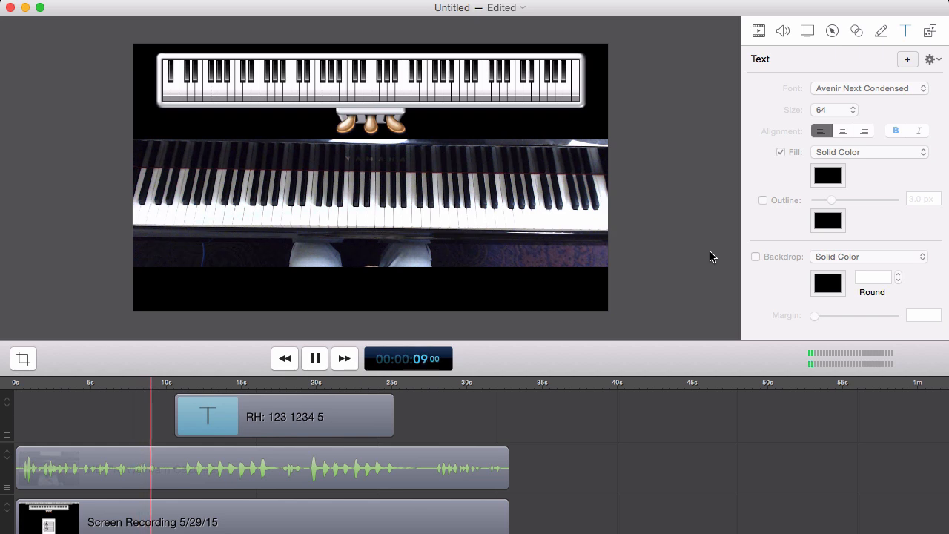
left_click(314, 357)
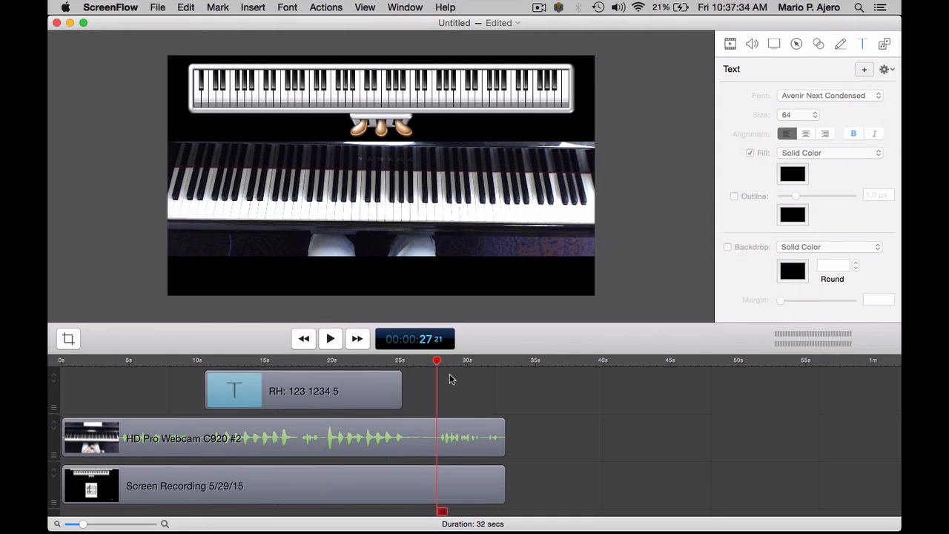
Step: Mark the timeline from 27 seconds onward for ripple deletion via the Edit menu
left_click(216, 8)
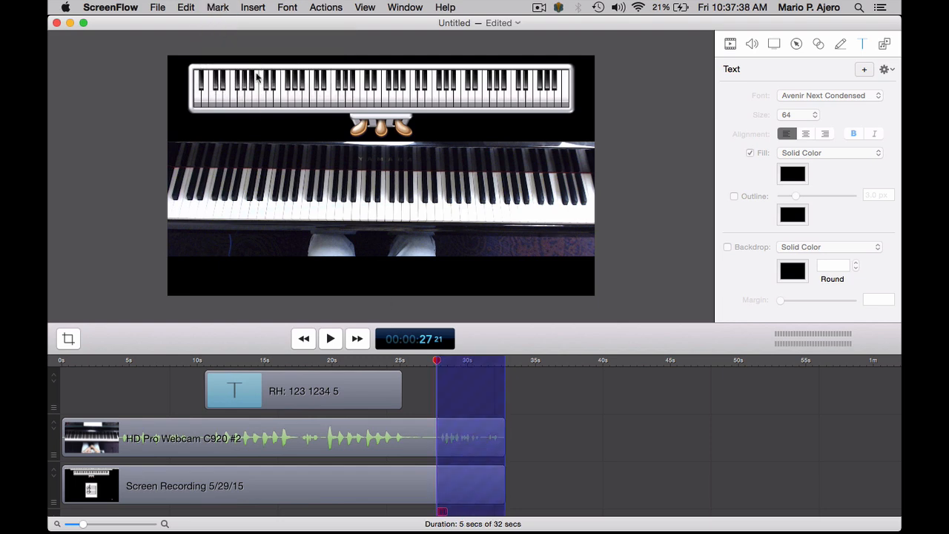
left_click(184, 8)
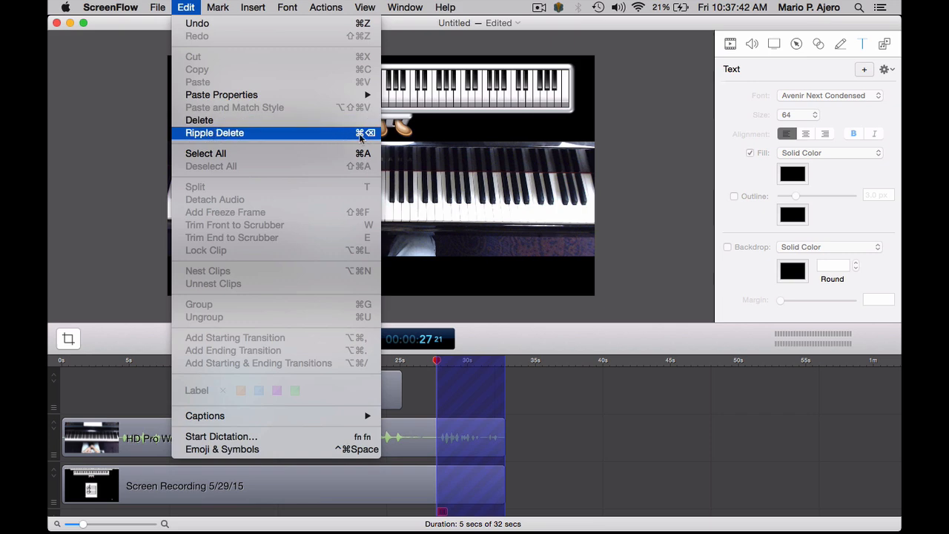
mouse_move(372, 141)
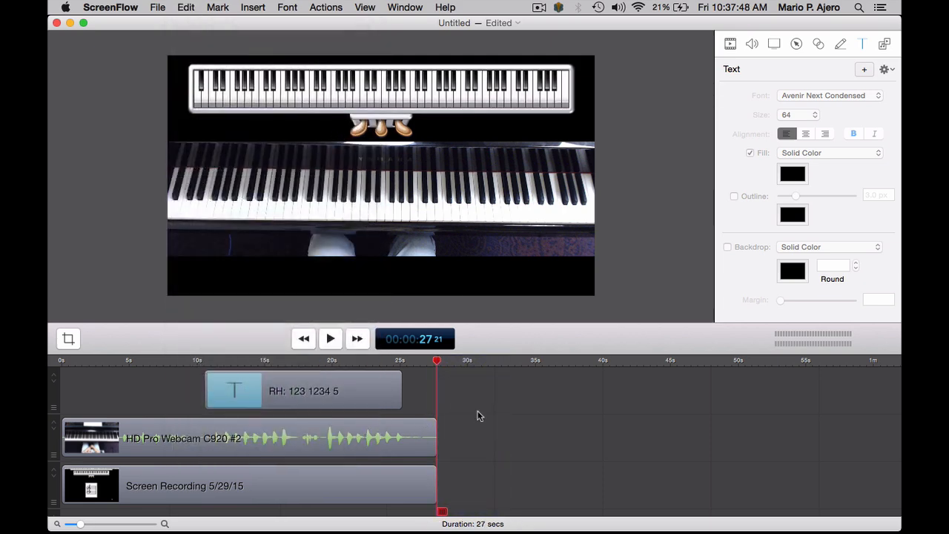
mouse_move(457, 421)
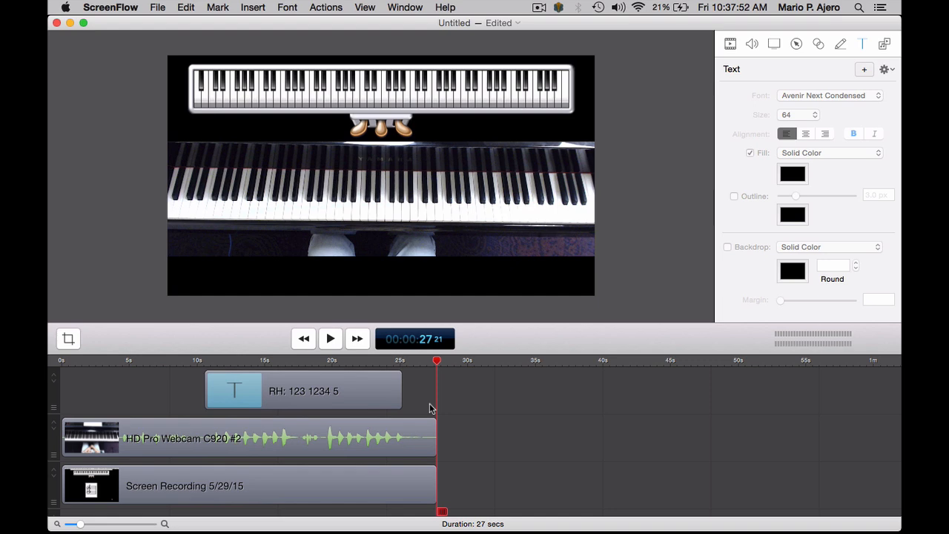
mouse_move(220, 83)
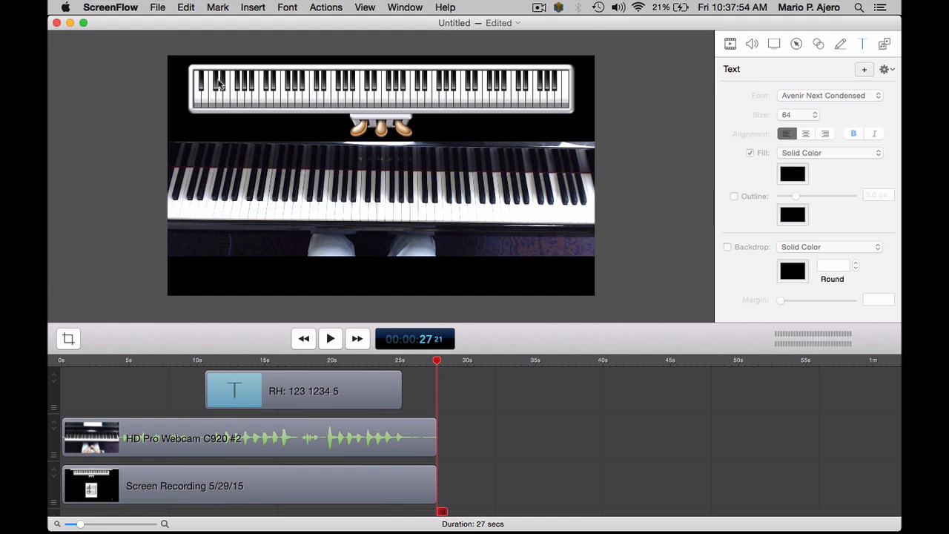
Step: Export the lesson as DMajorScaleRH.m4v using the Apple TV preset at 1280x720
left_click(157, 6)
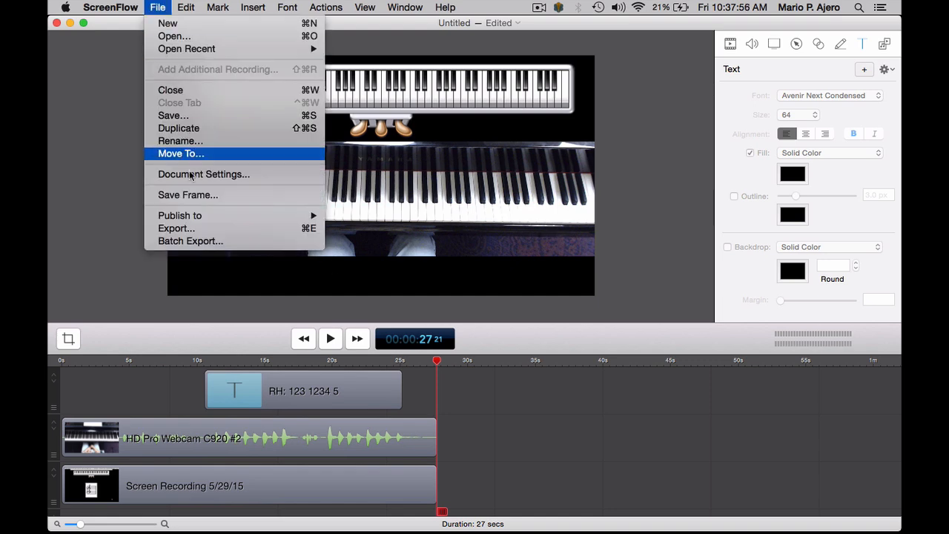
mouse_move(234, 230)
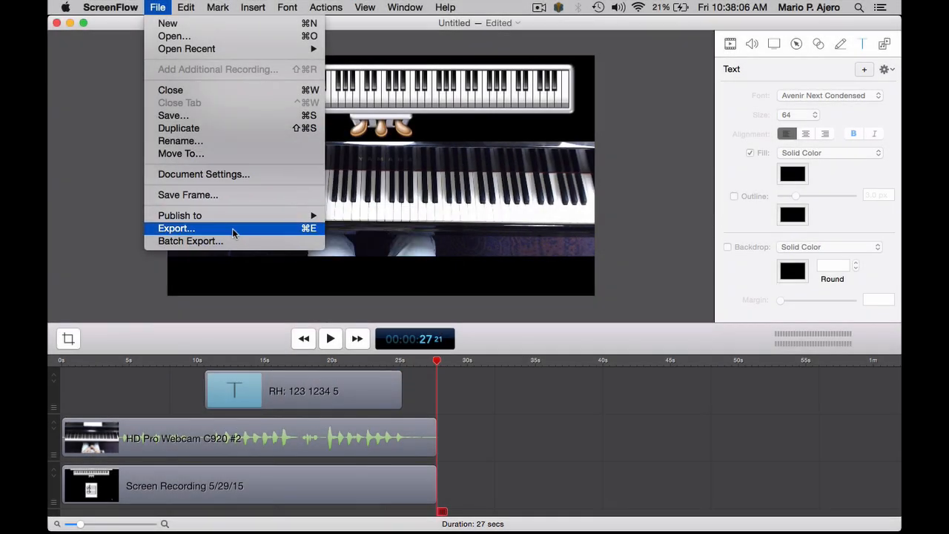
left_click(177, 228)
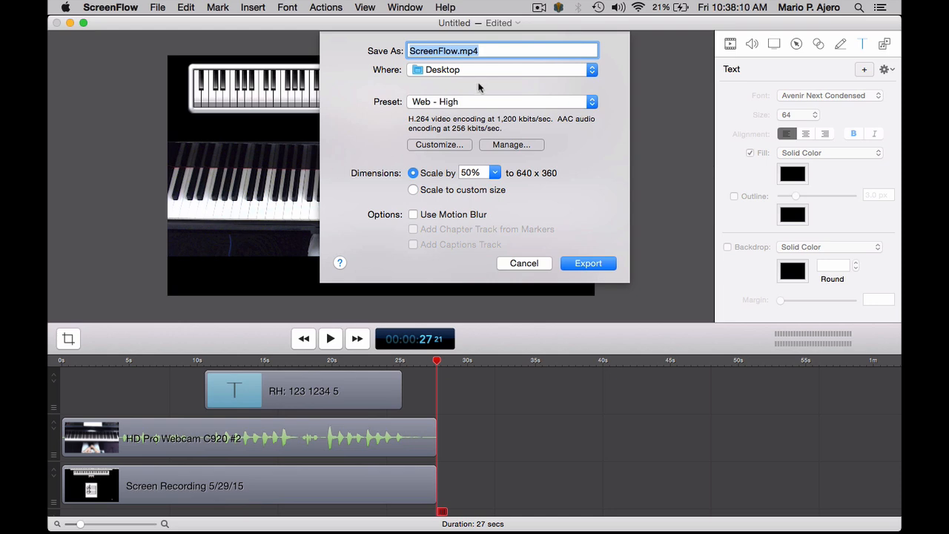
mouse_move(449, 107)
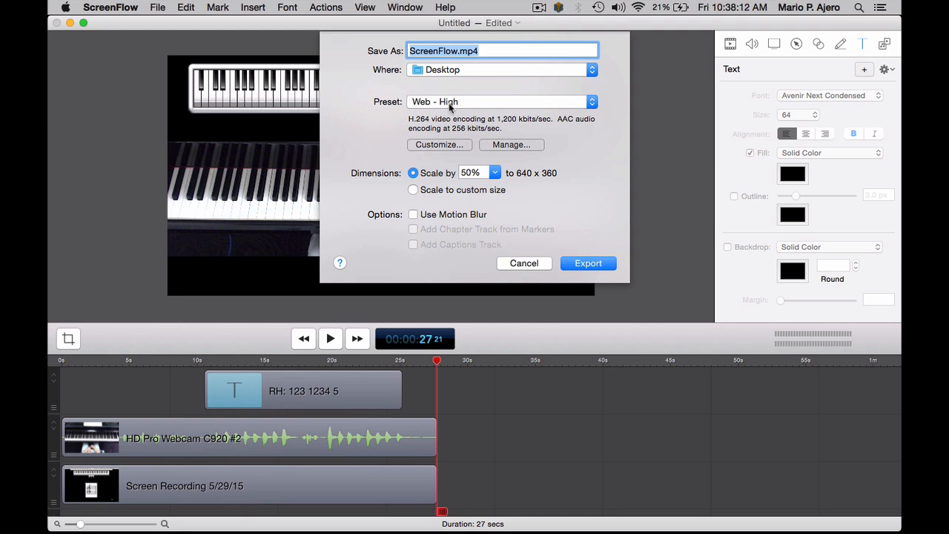
left_click(501, 101)
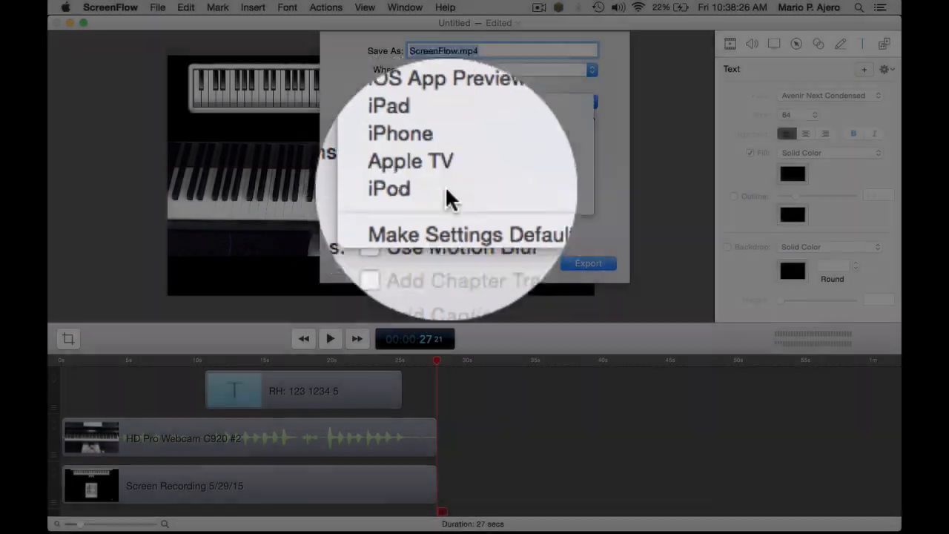
left_click(409, 160)
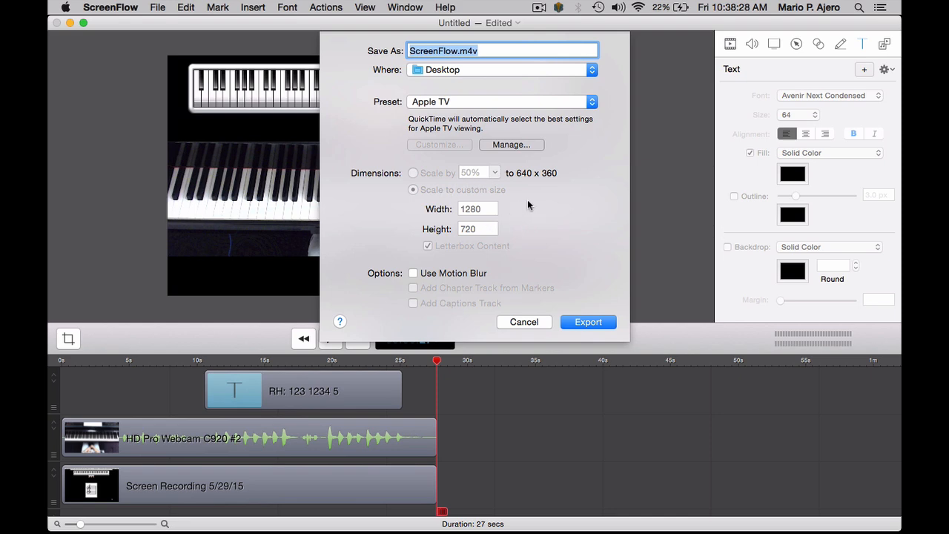
mouse_move(504, 209)
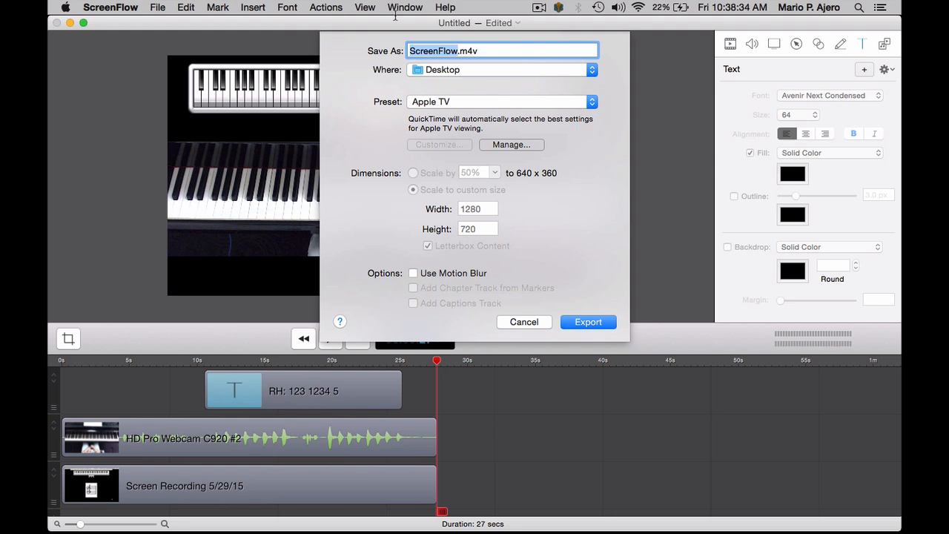
type("DMajorScaleRH")
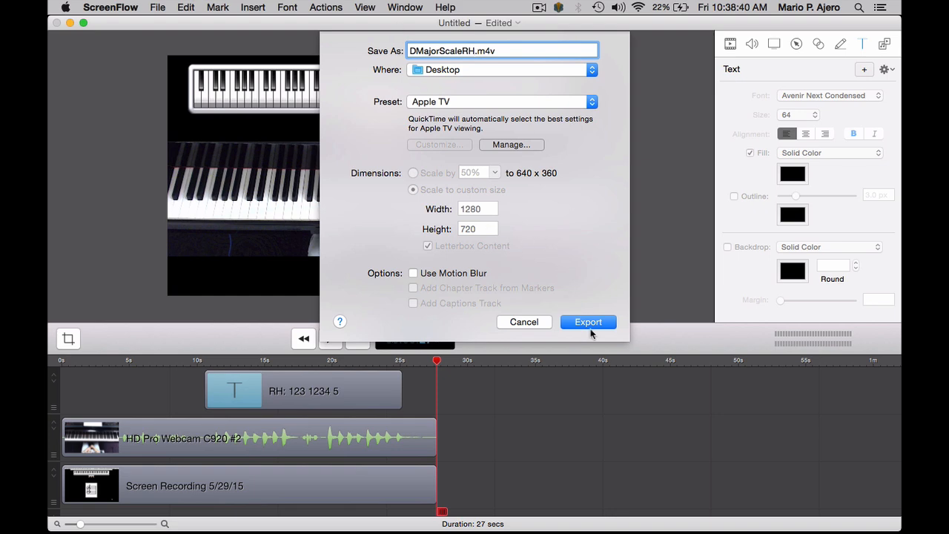
left_click(587, 322)
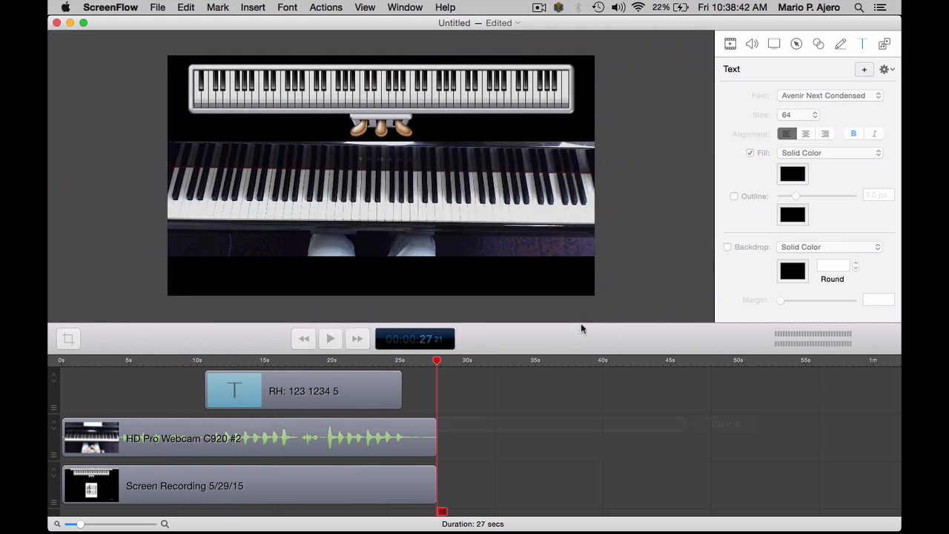